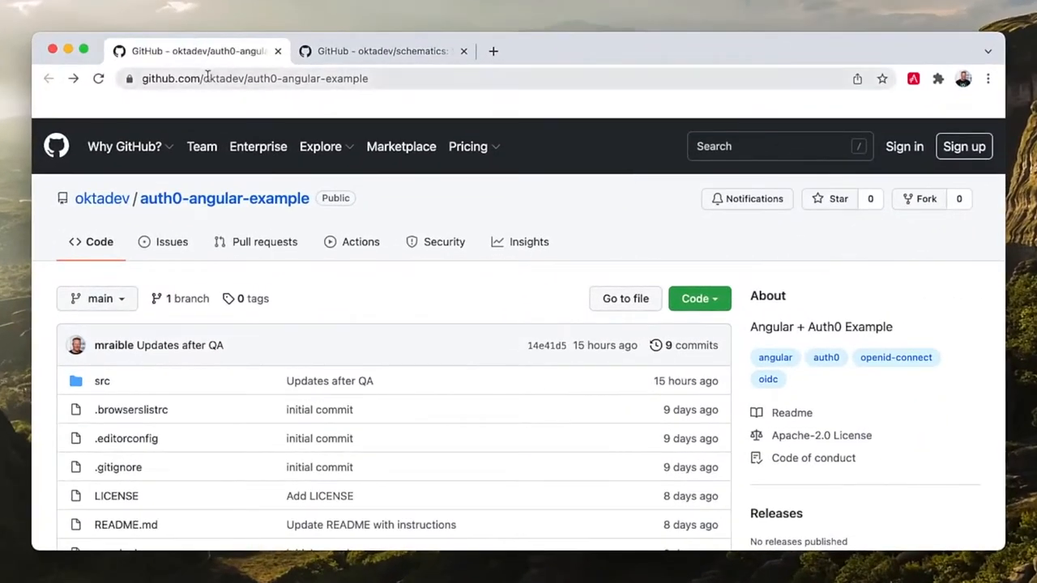
Open demo.adoc in the auth0-angular-example repository and view it as raw text.
left_click(255, 79)
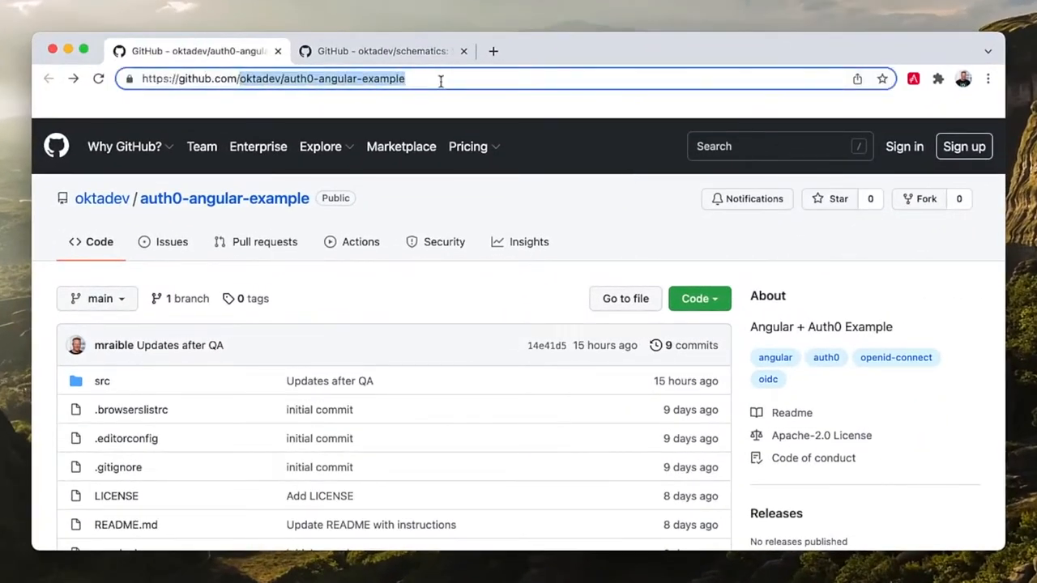
scroll("down", 3)
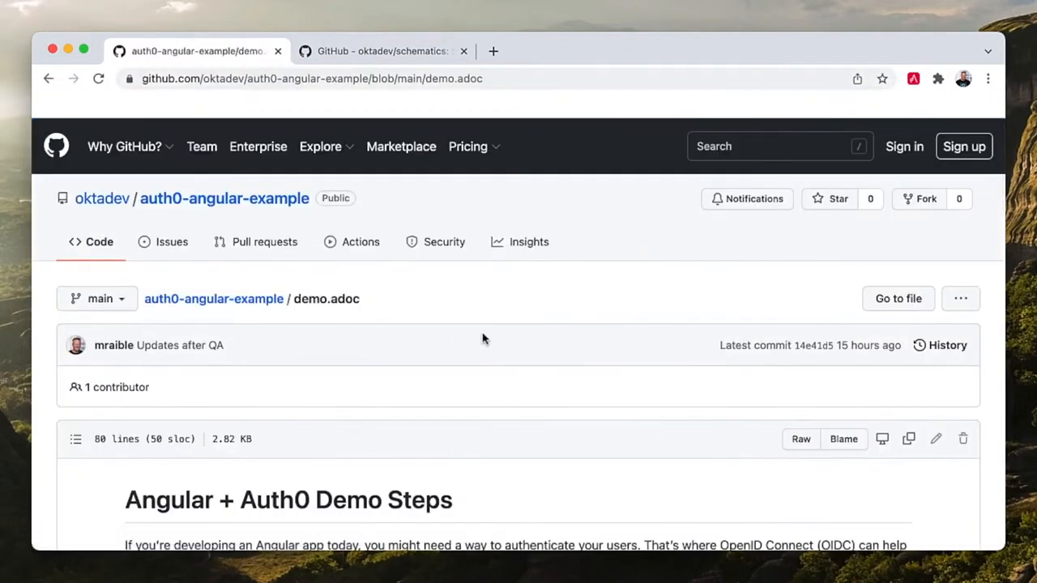
left_click(800, 438)
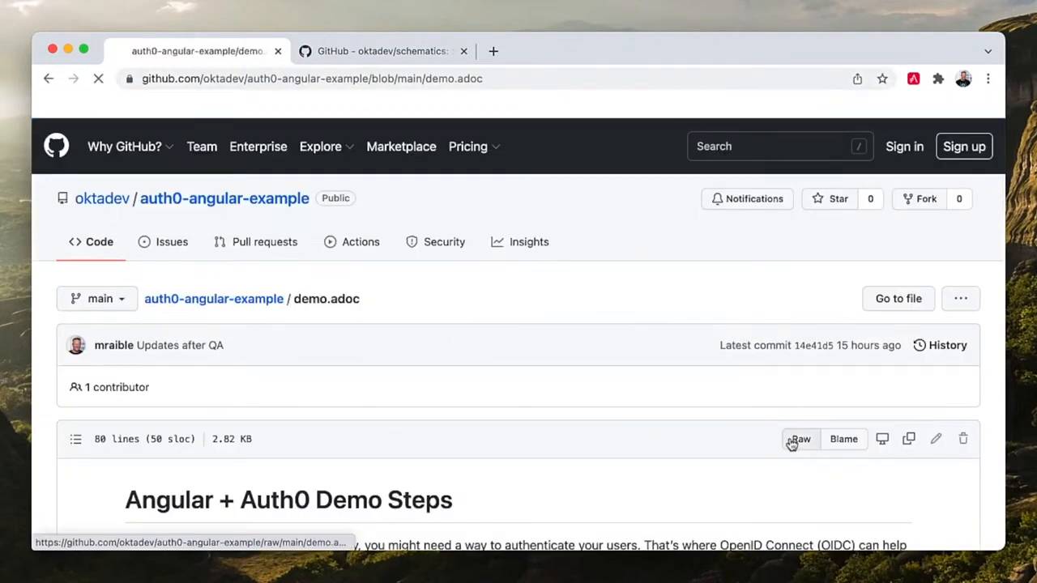
left_click(800, 438)
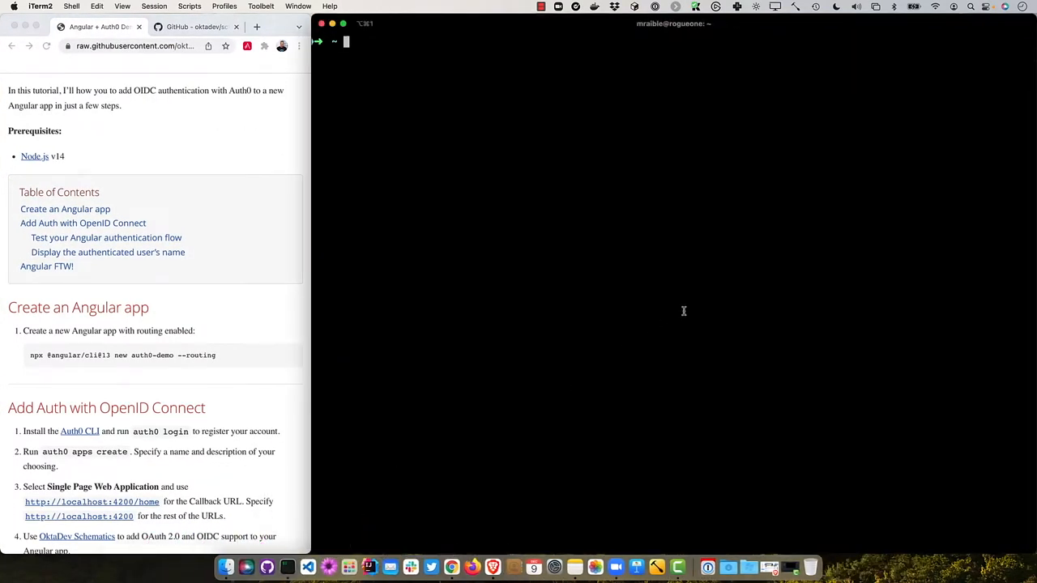
scroll("down", 3)
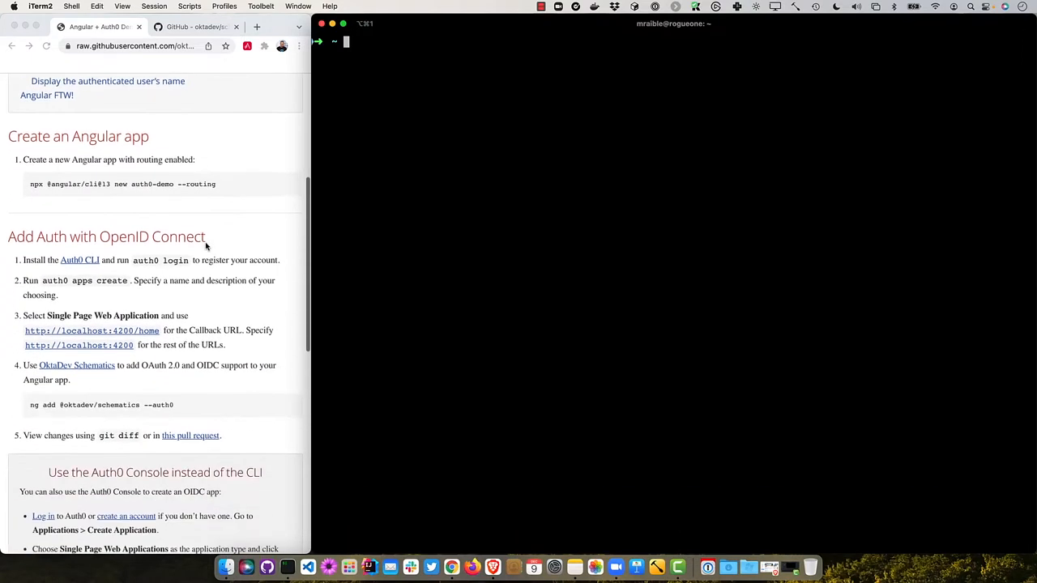
scroll("down", 3)
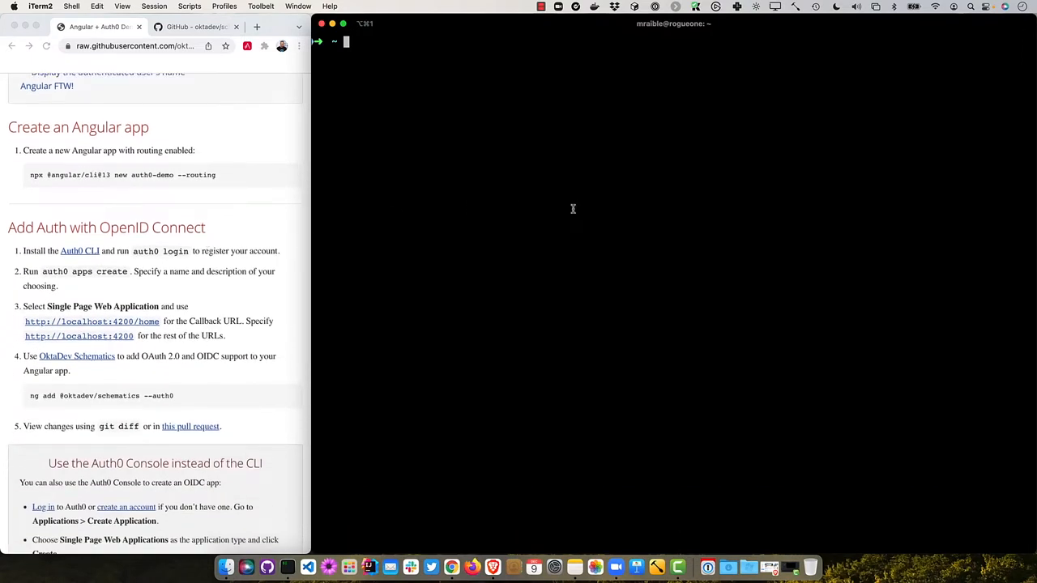
type("npx @")
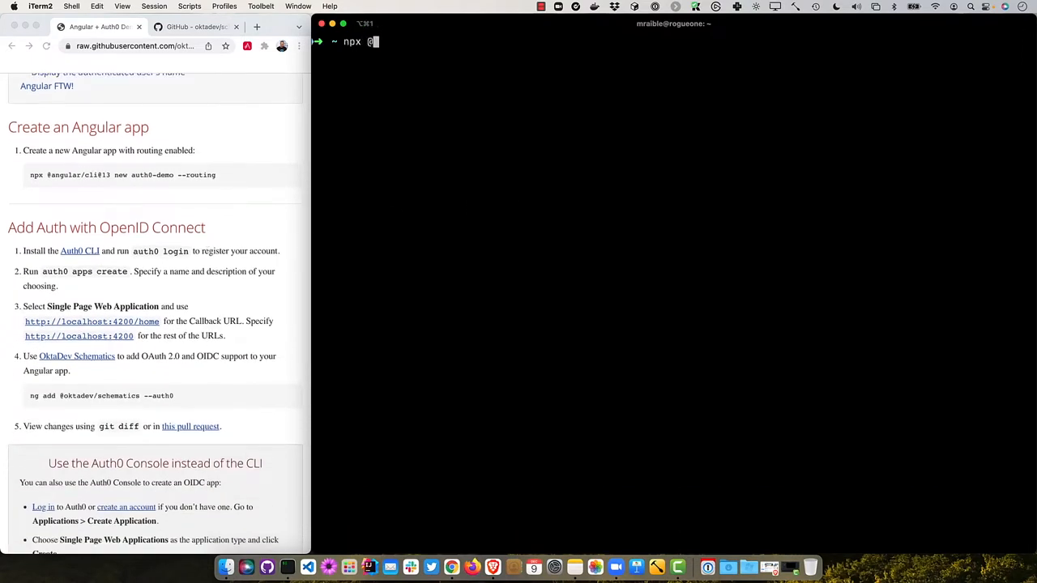
type("@angular/cli@1")
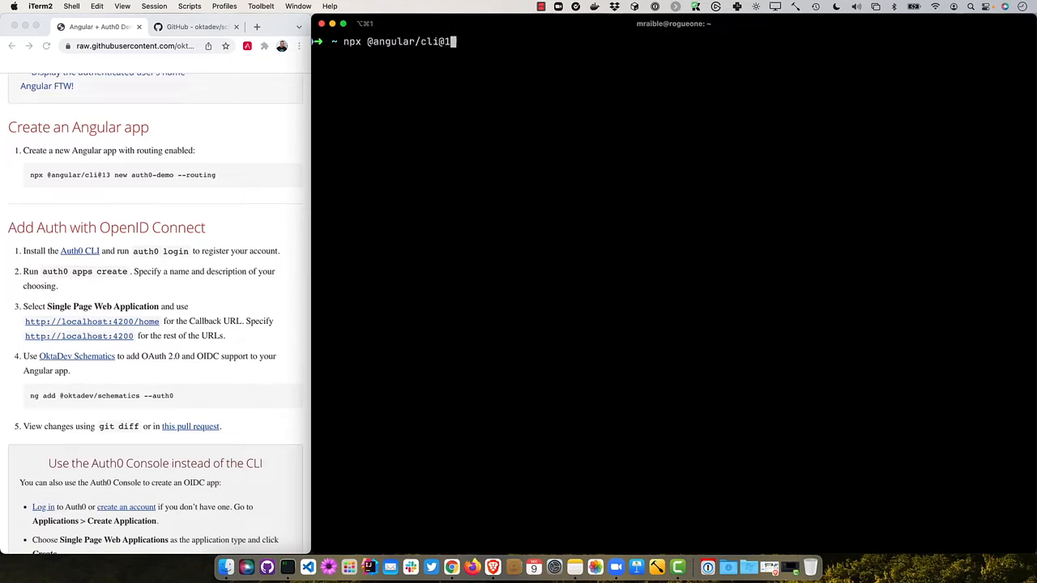
type("3 new")
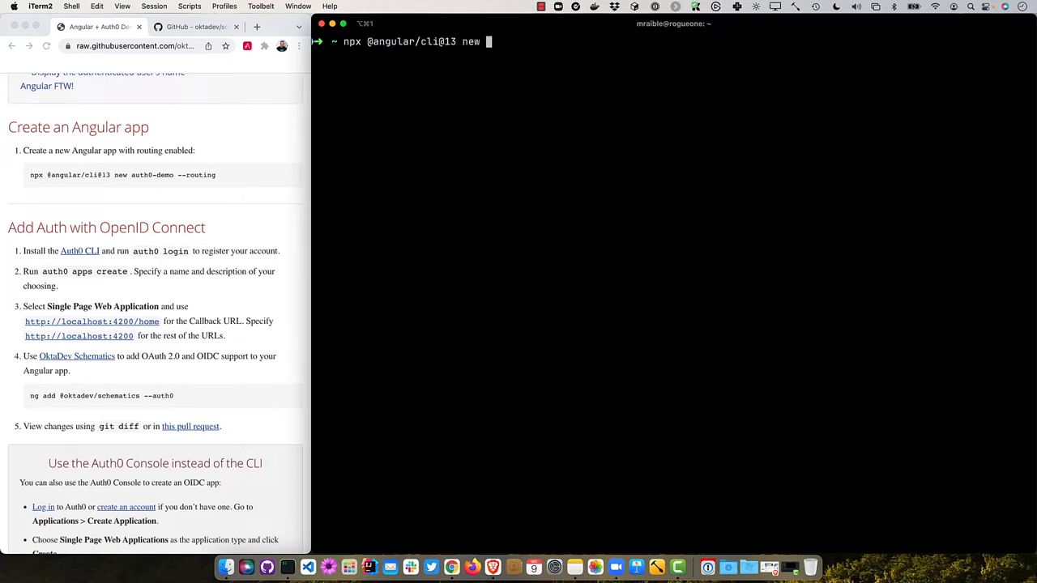
type("auth0-demo")
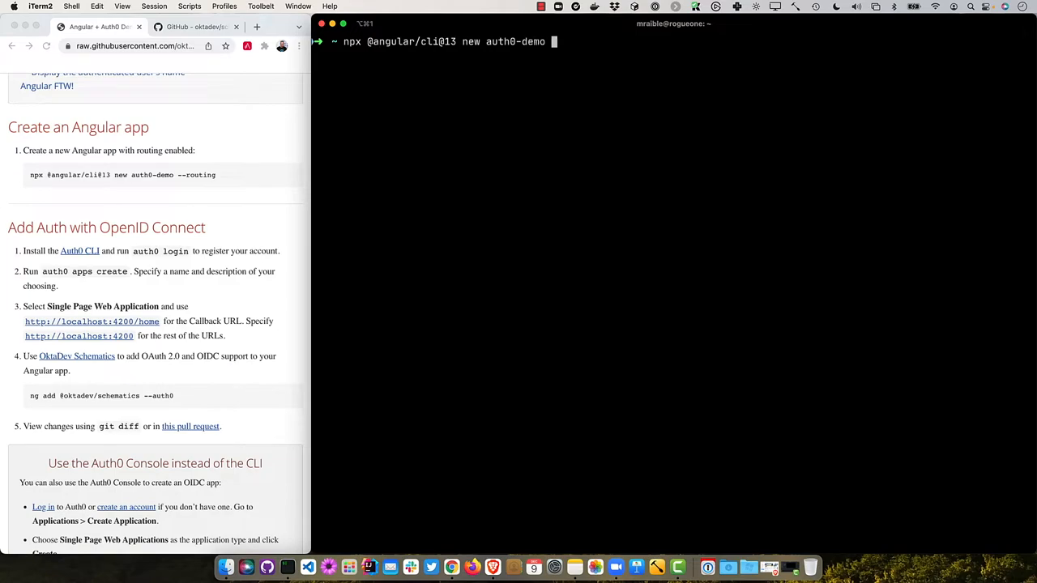
key("Return")
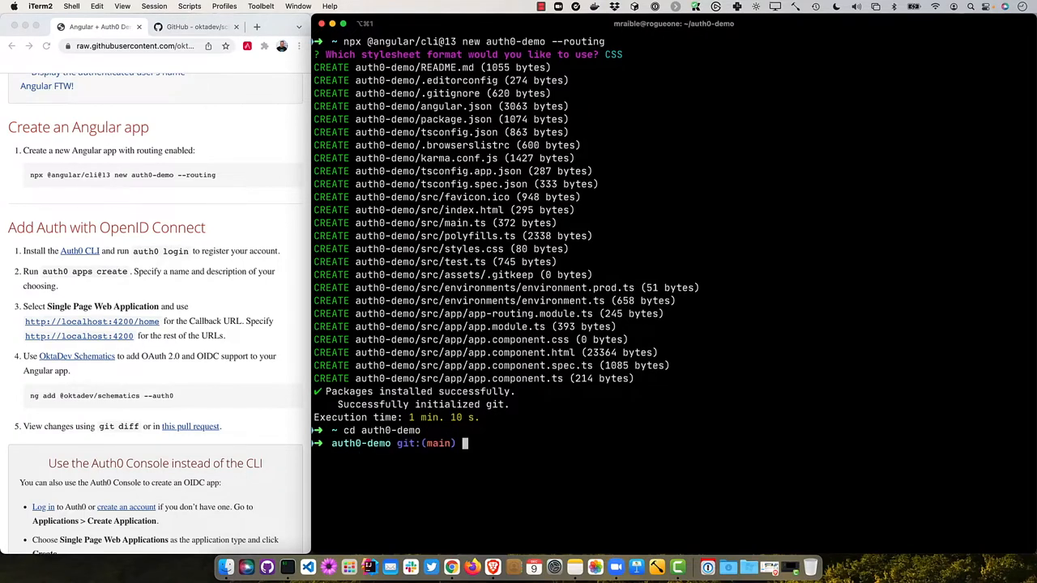
Read the OktaDev Schematics page and the Auth0 CLI README installation notes.
left_click(194, 25)
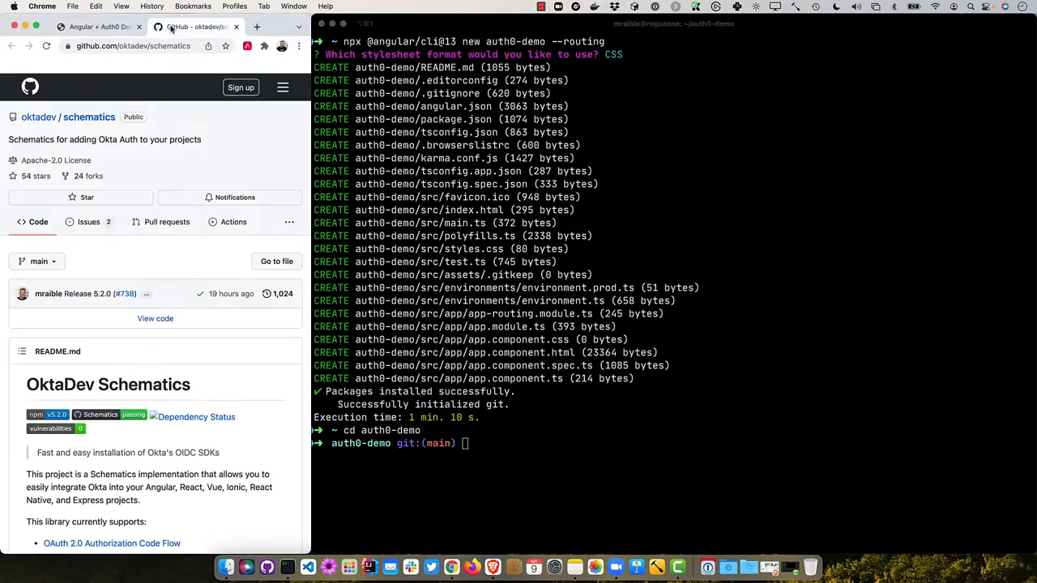
scroll("down", 3)
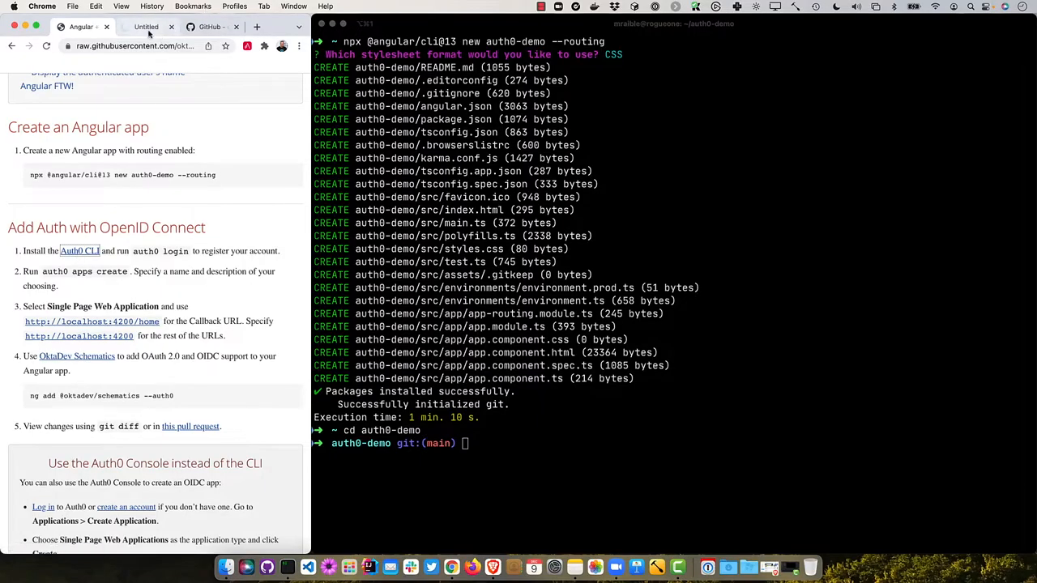
left_click(146, 27)
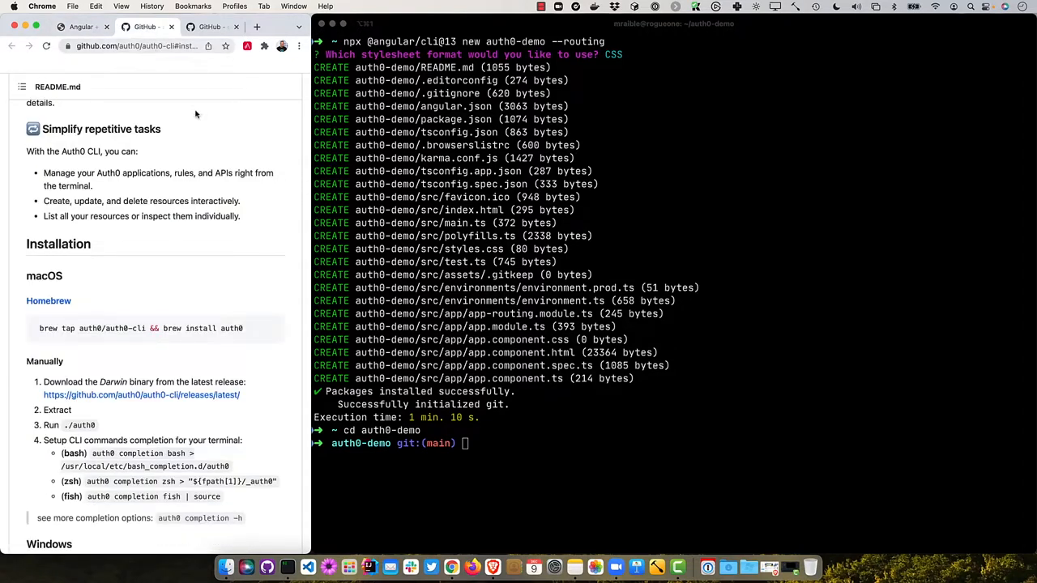
scroll("up", 3)
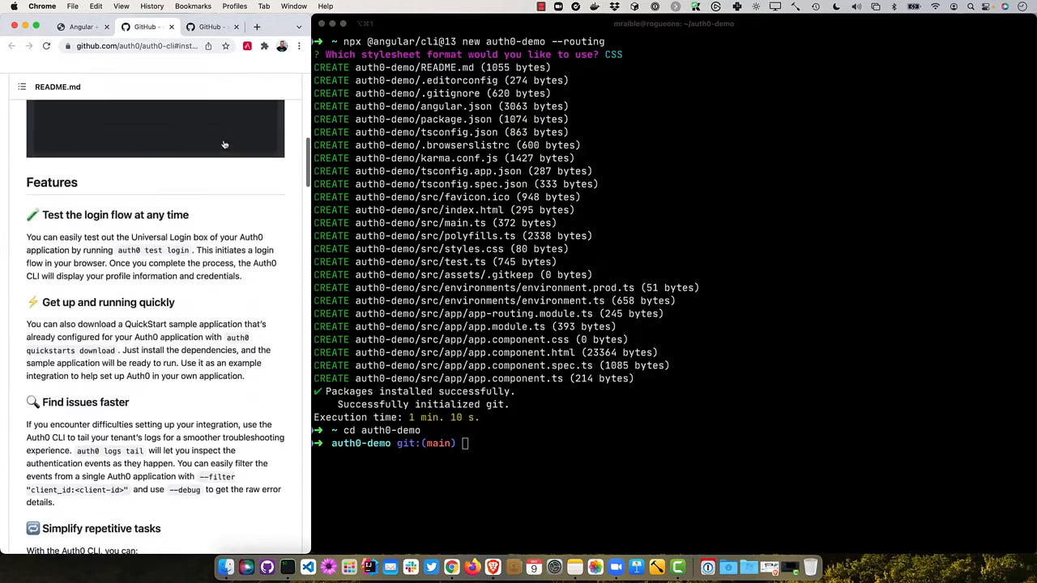
scroll("up", 3)
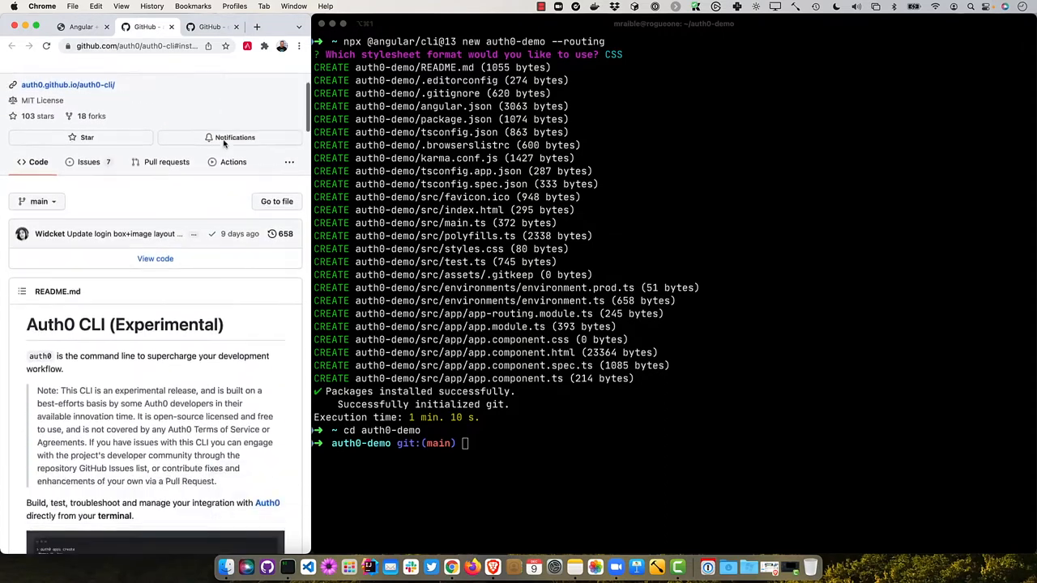
scroll("down", 3)
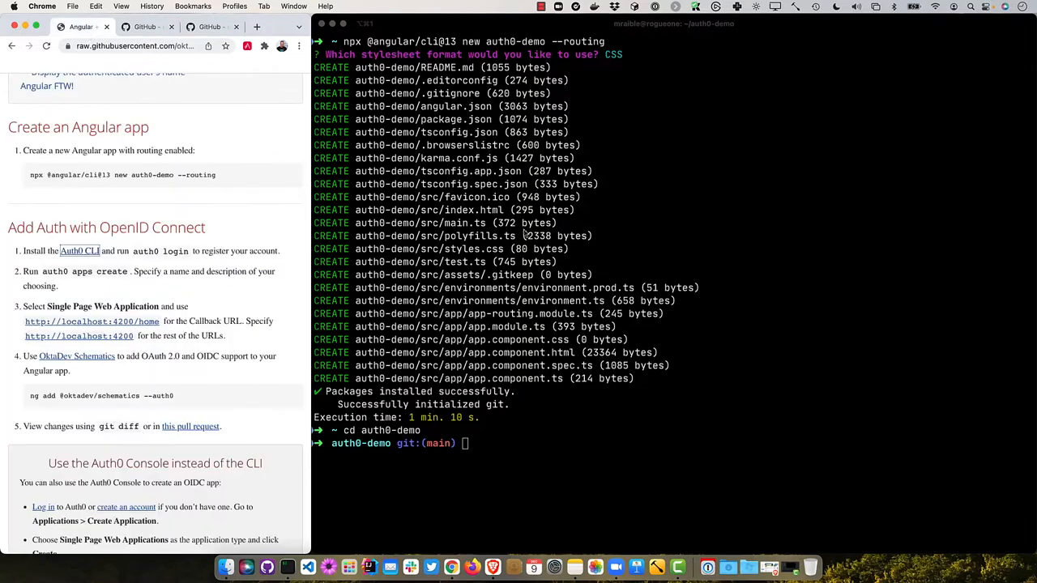
type("auth0")
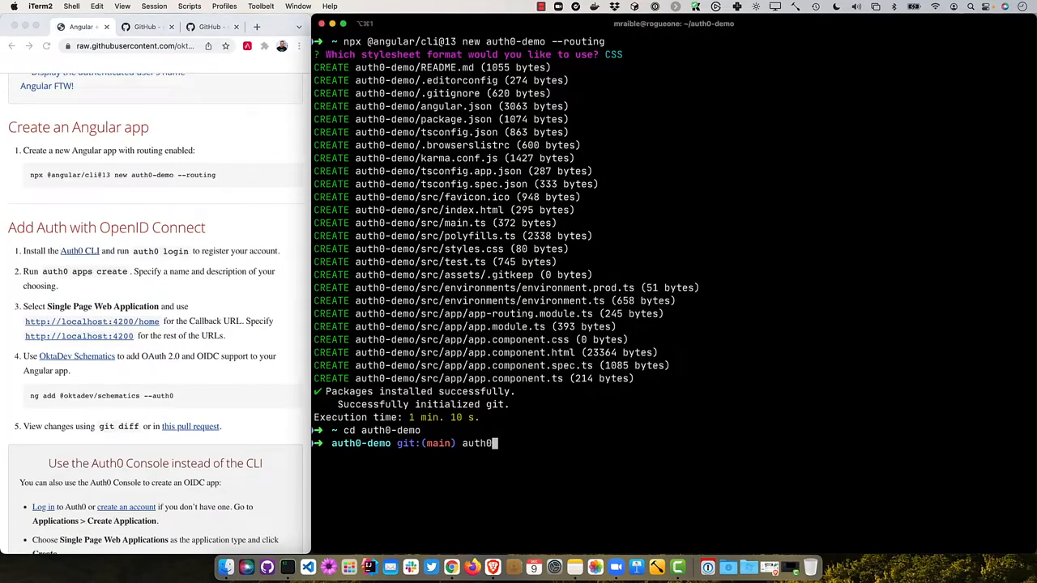
key("Return")
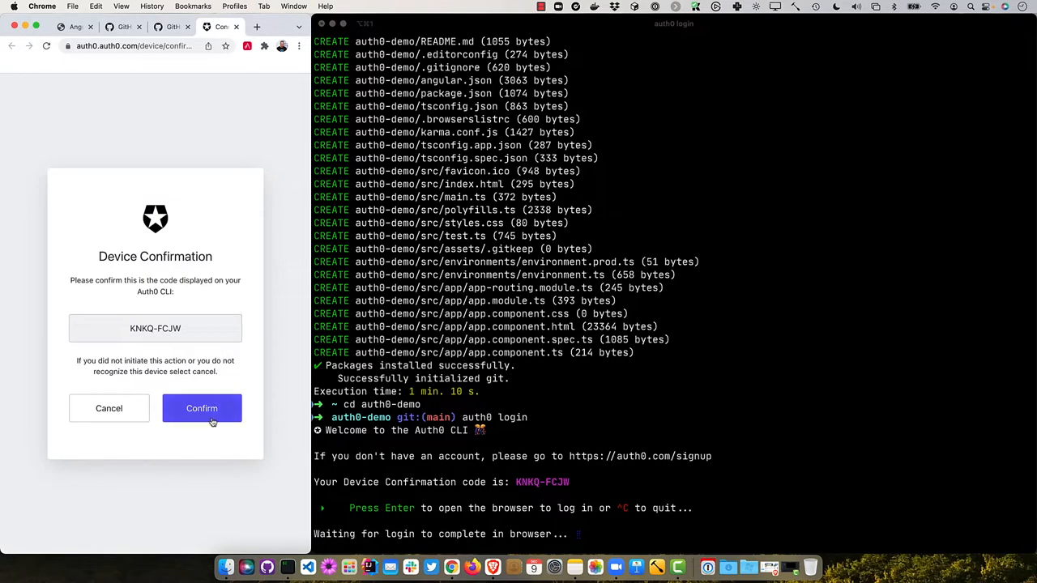
left_click(201, 408)
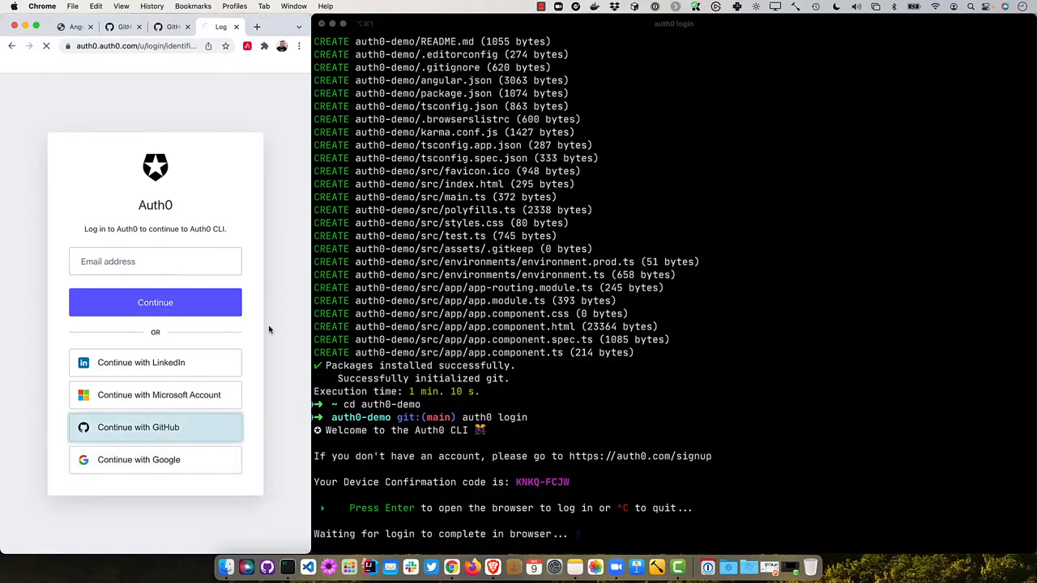
Sign in to Auth0 with saved GitHub credentials, declining to save the password.
left_click(155, 427)
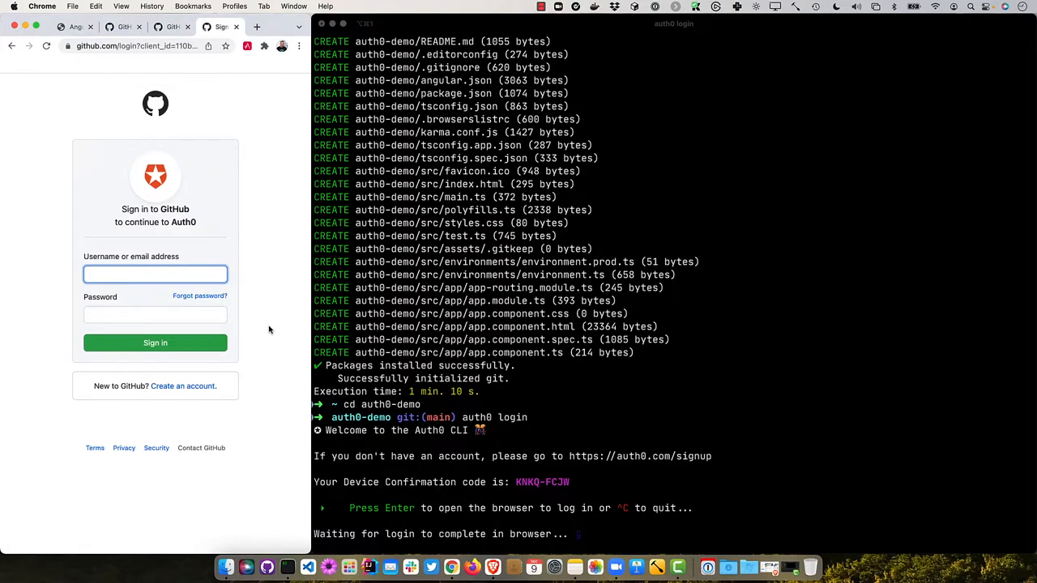
mouse_move(653, 8)
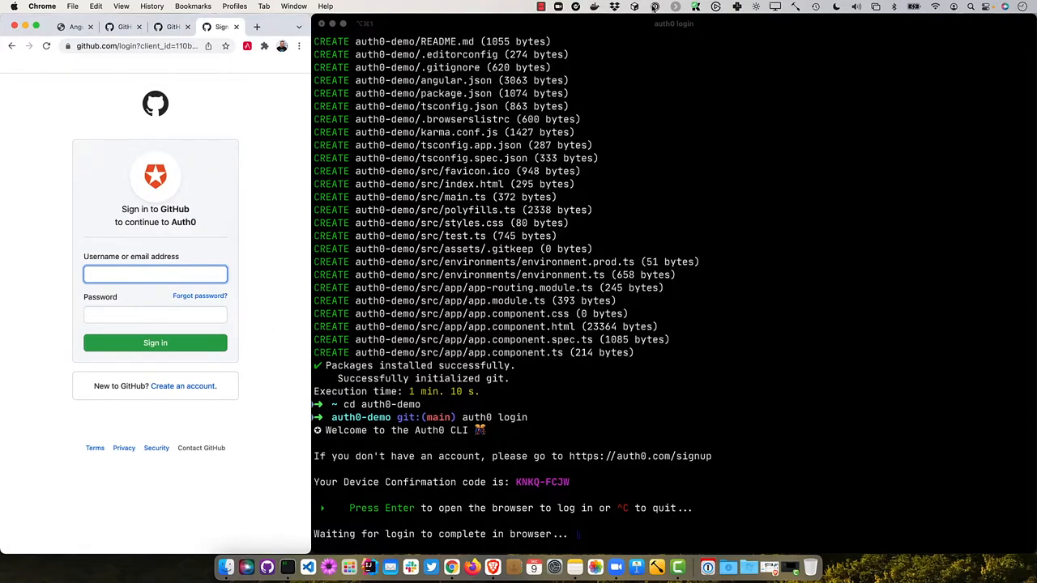
left_click(655, 6)
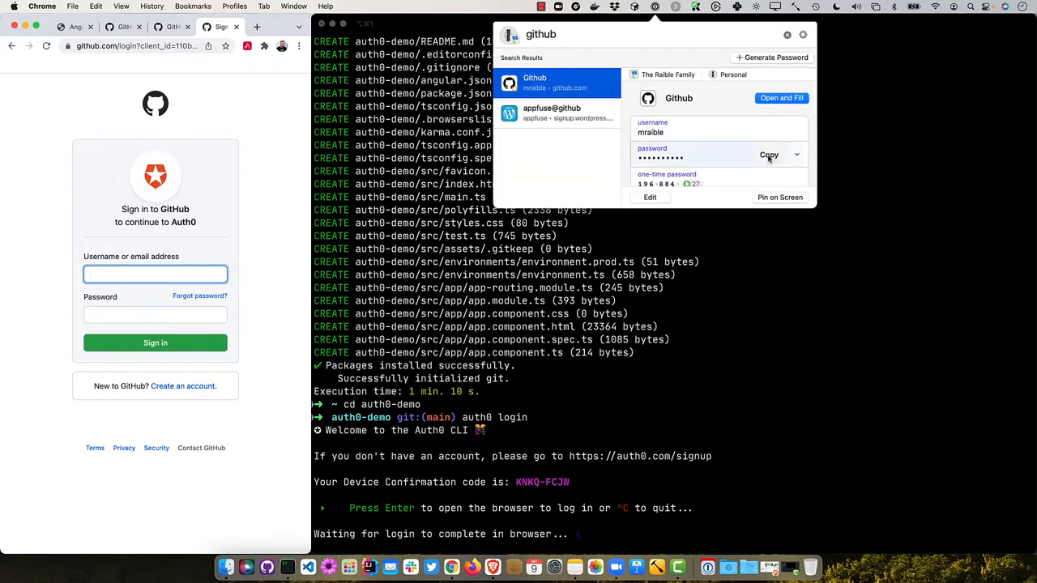
left_click(779, 97)
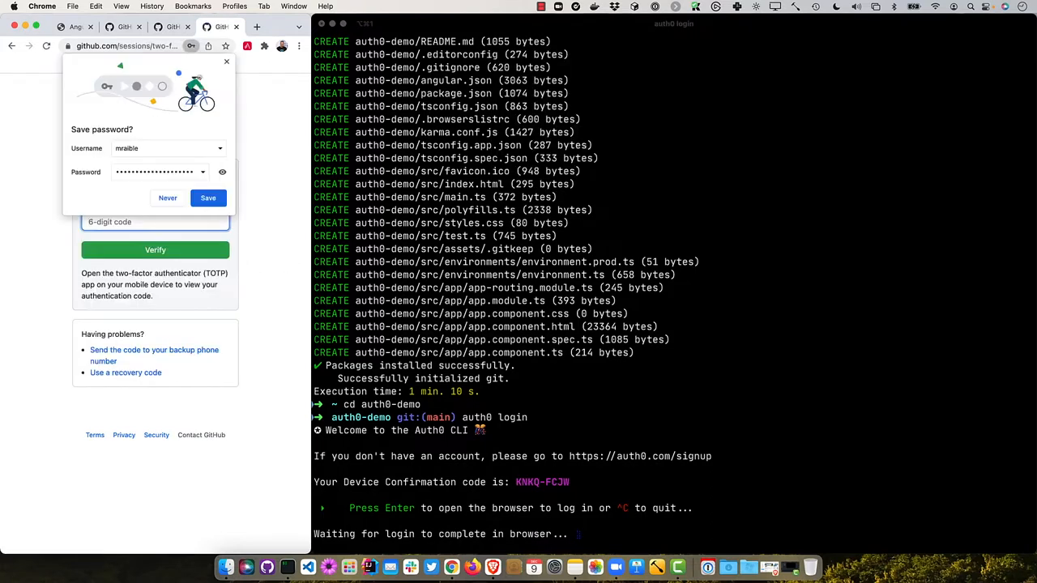
left_click(168, 197)
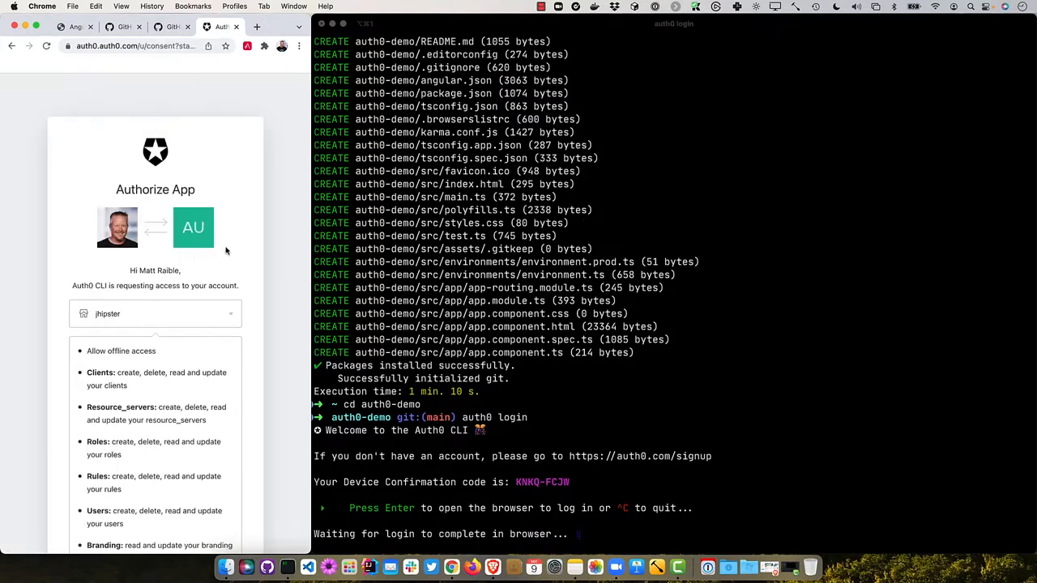
Authorize the Auth0 CLI for the jhipster.us.auth0.com tenant and return to the tutorial.
left_click(155, 313)
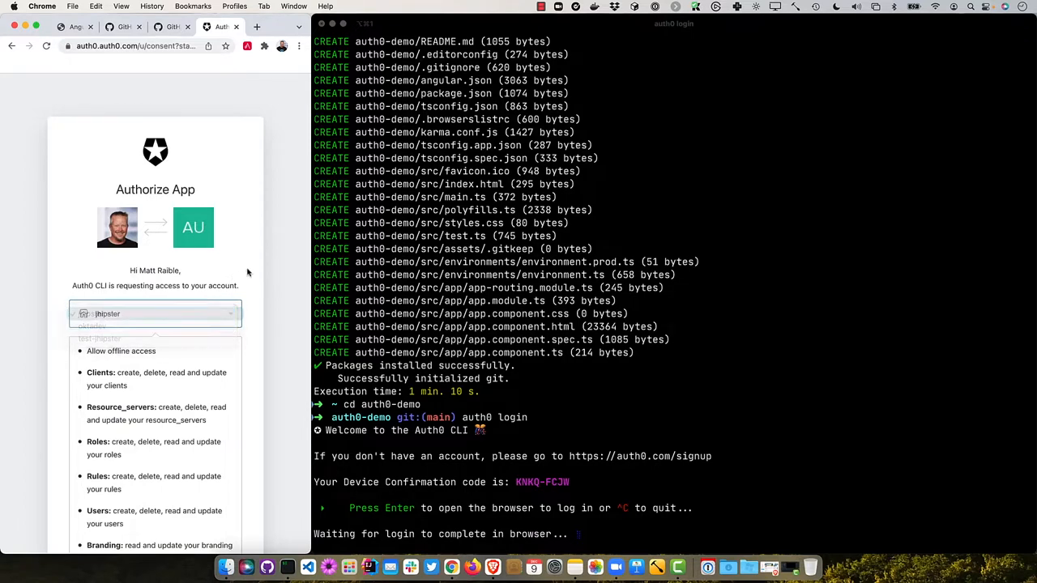
scroll("down", 3)
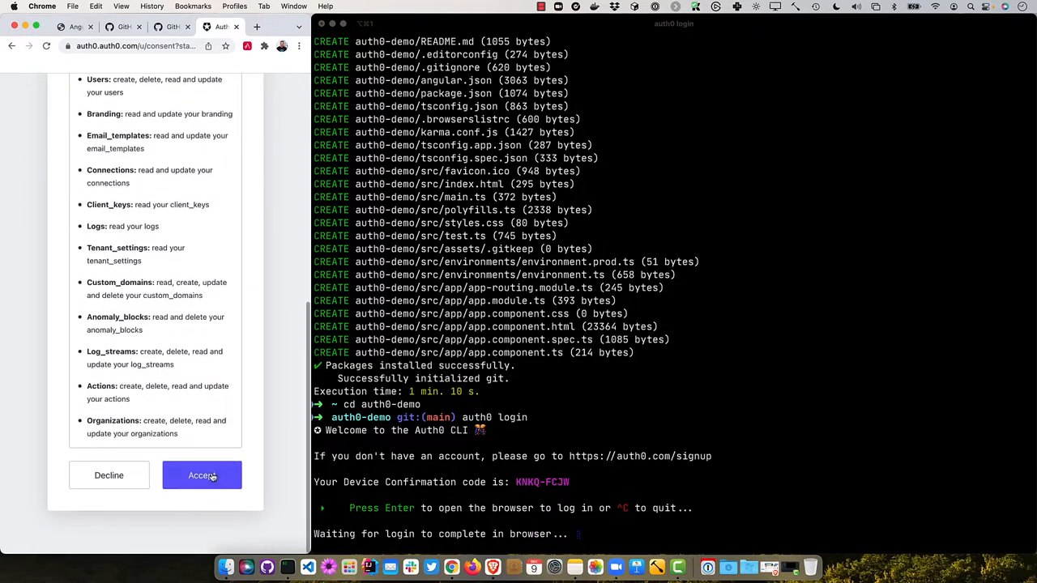
left_click(202, 475)
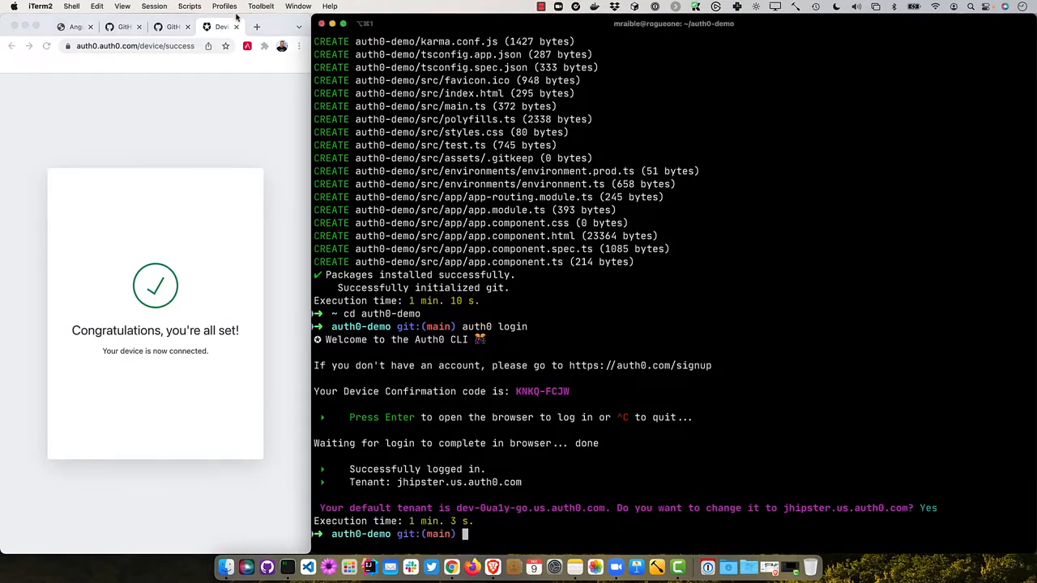
left_click(80, 26)
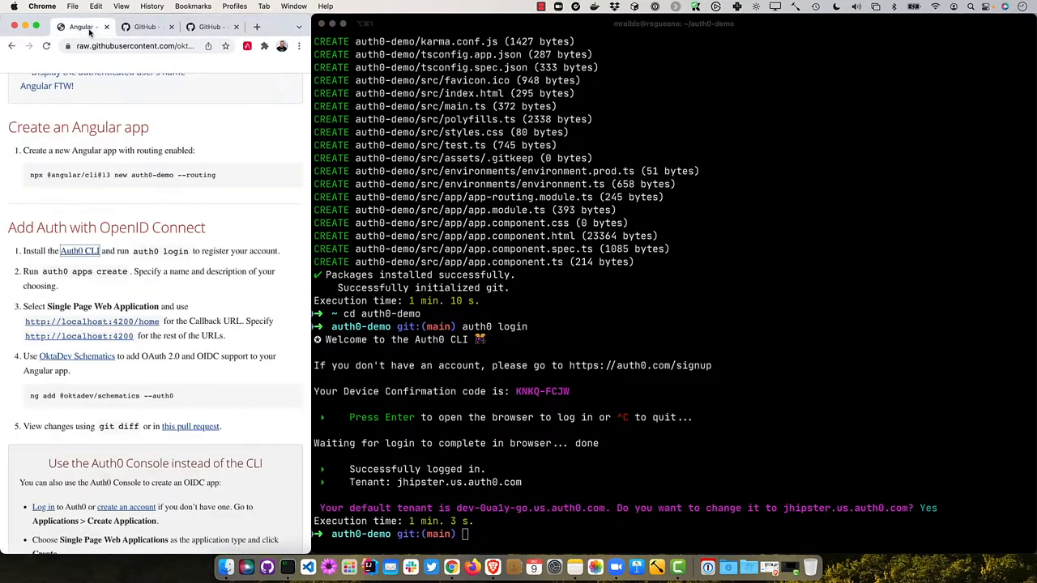
Create a Single Page Web Application with auth0 apps create using localhost:4200 URLs.
left_click(844, 309)
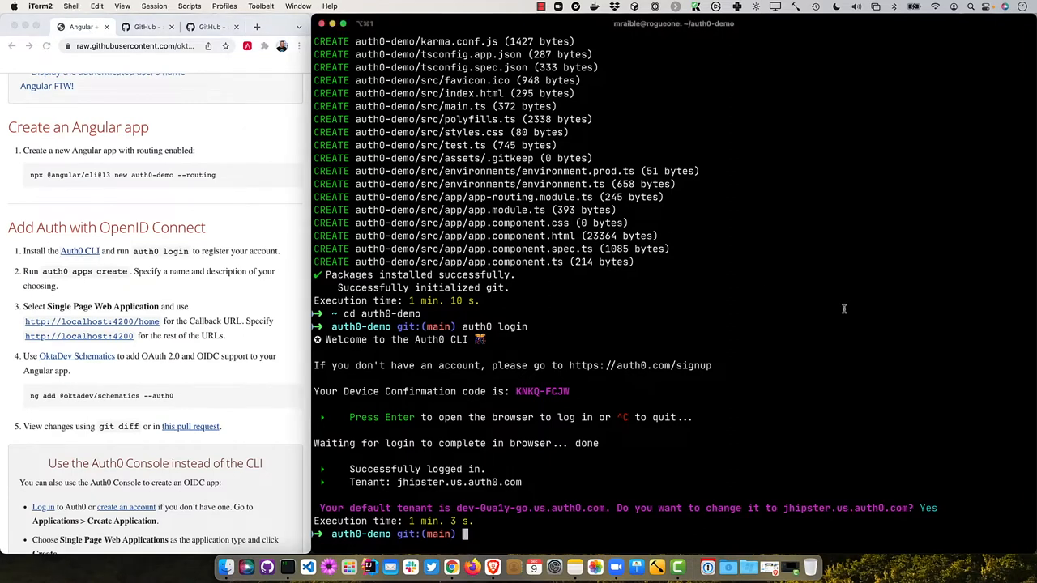
type("auth0 apps create")
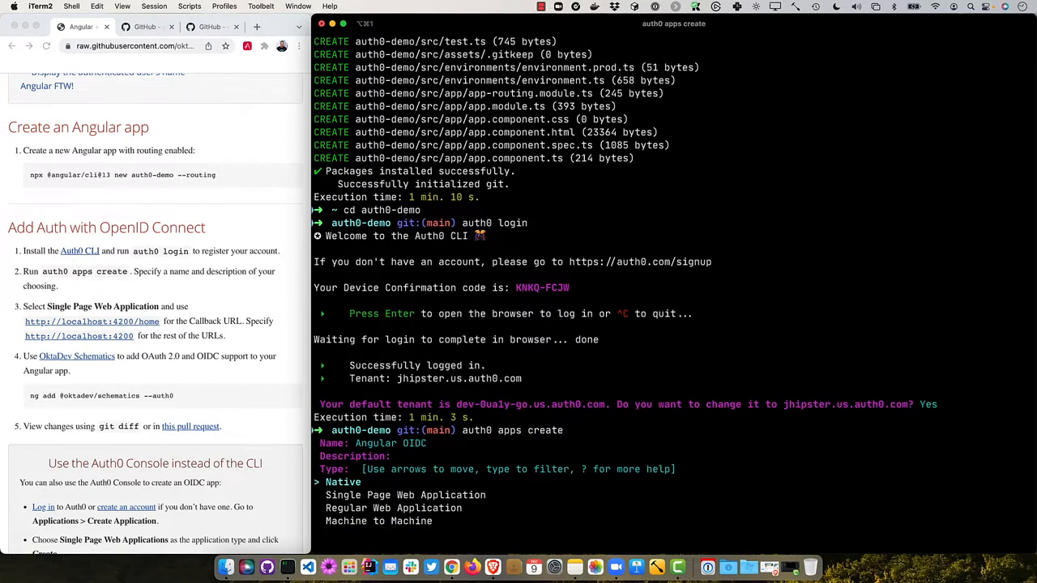
key("Return")
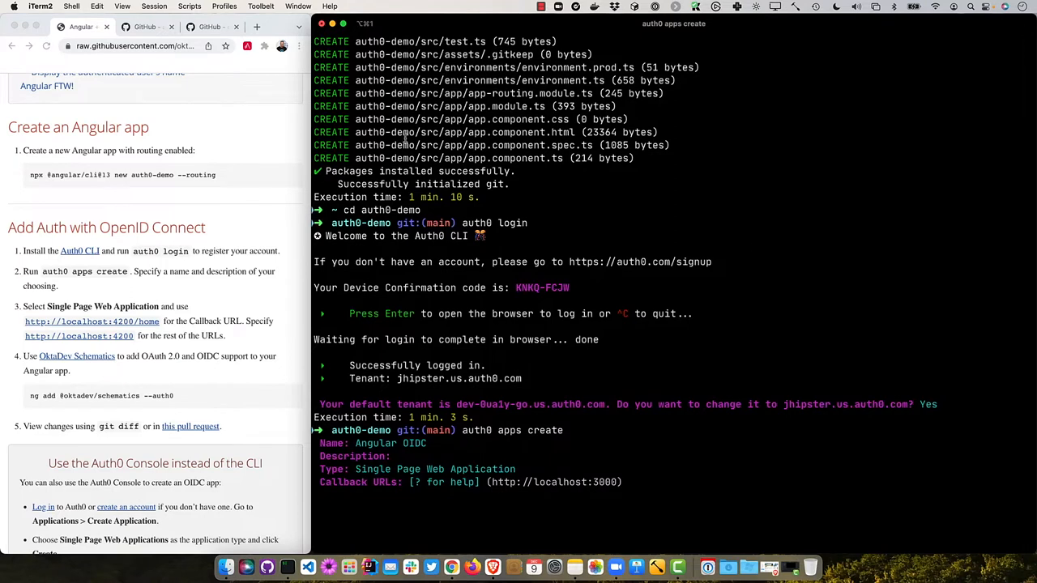
type("http:")
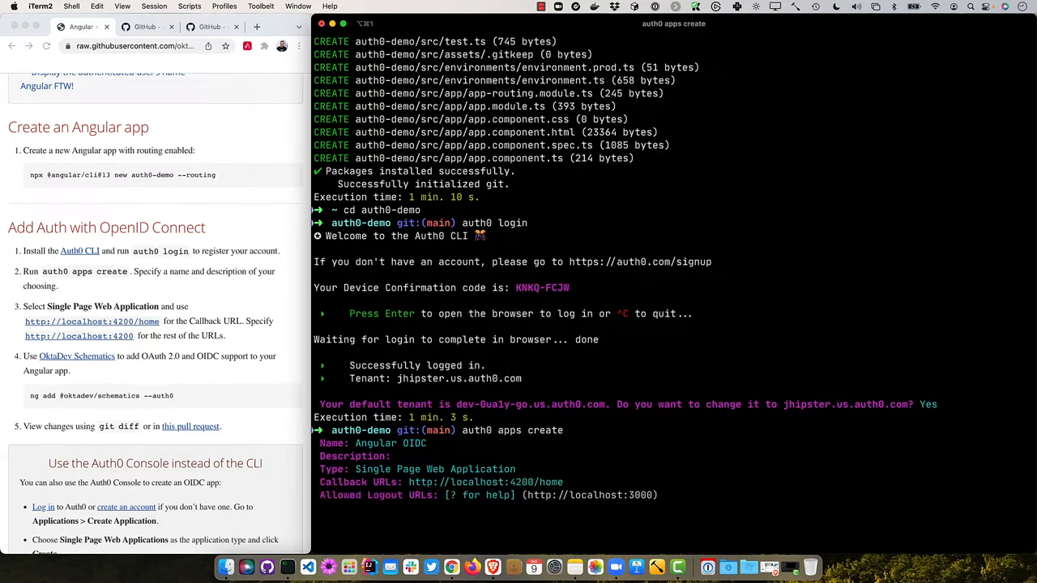
mouse_move(670, 326)
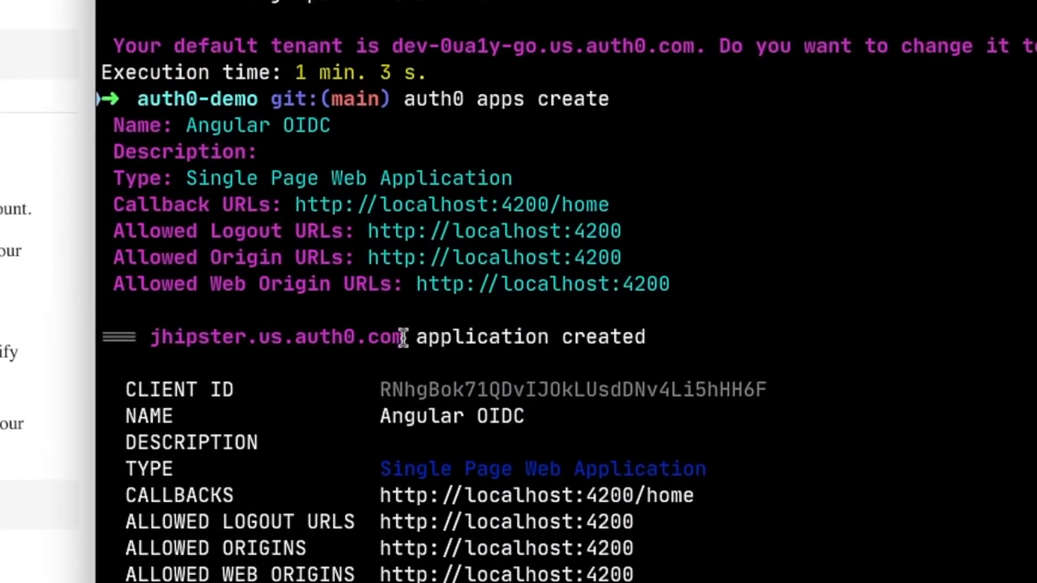
Copy the tenant domain and the new app's client ID from the output.
double_click(275, 336)
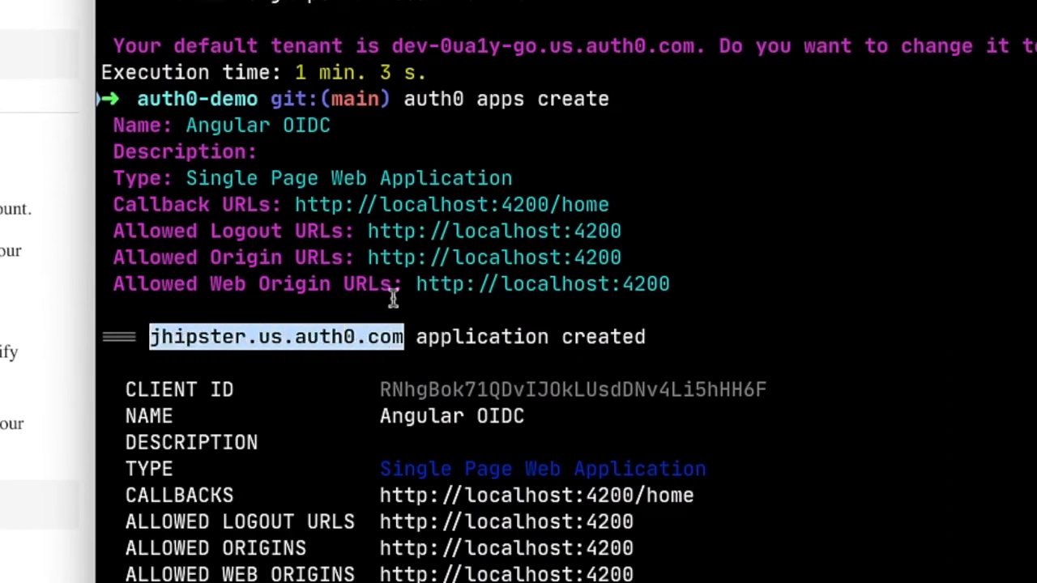
mouse_move(718, 379)
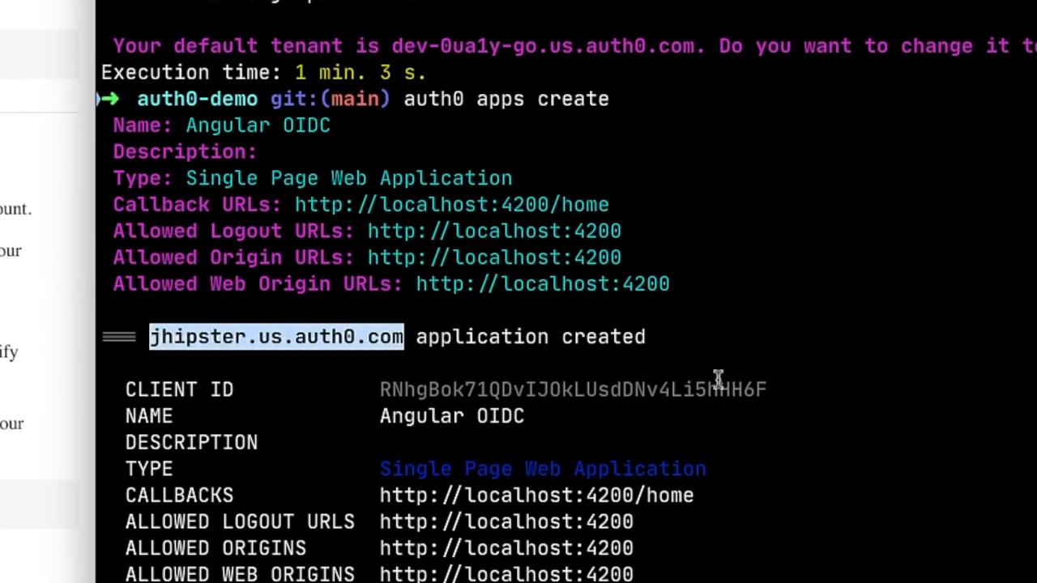
double_click(572, 390)
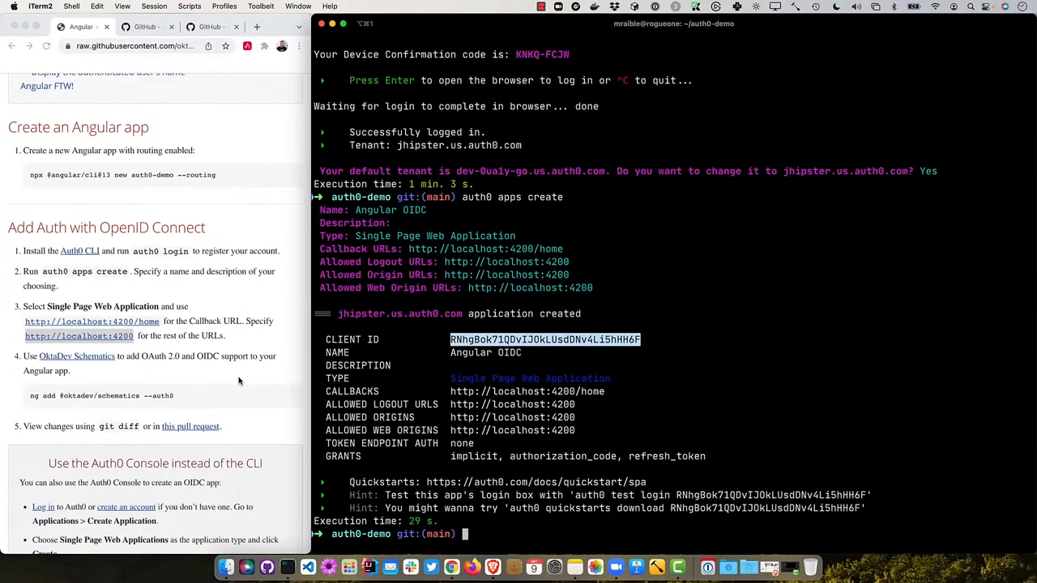
scroll("down", 3)
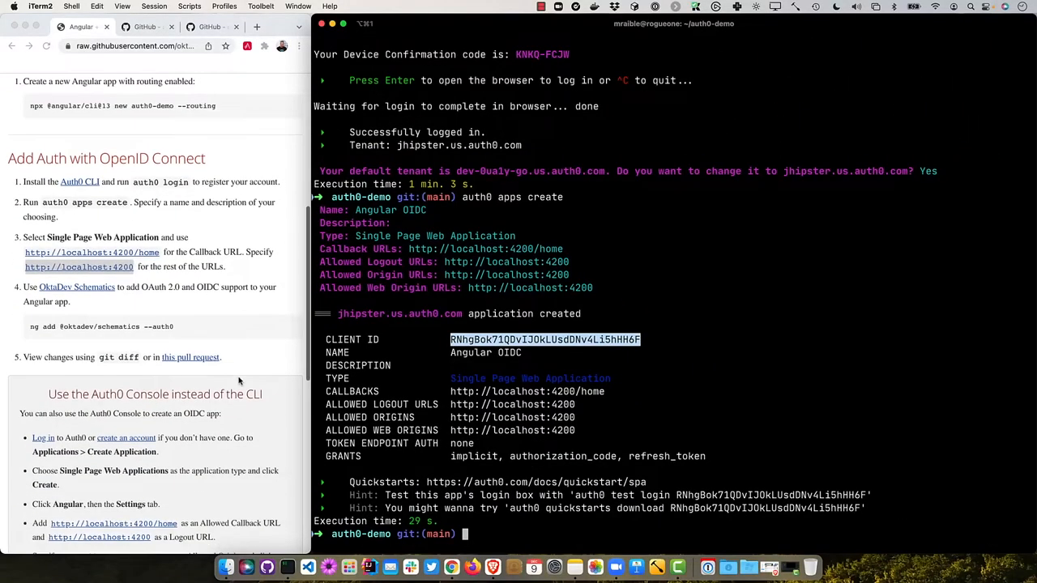
scroll("down", 3)
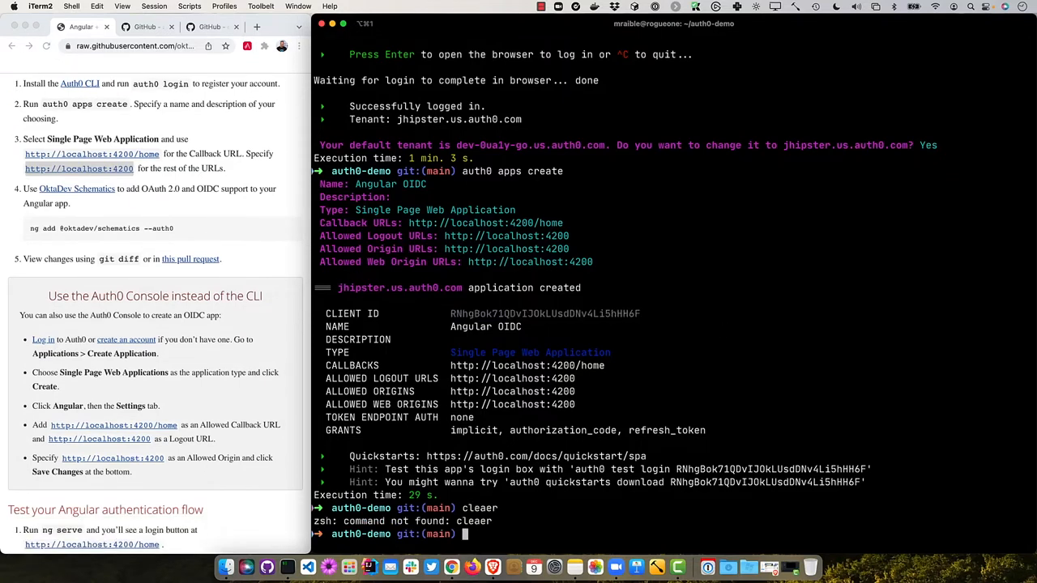
key("Return")
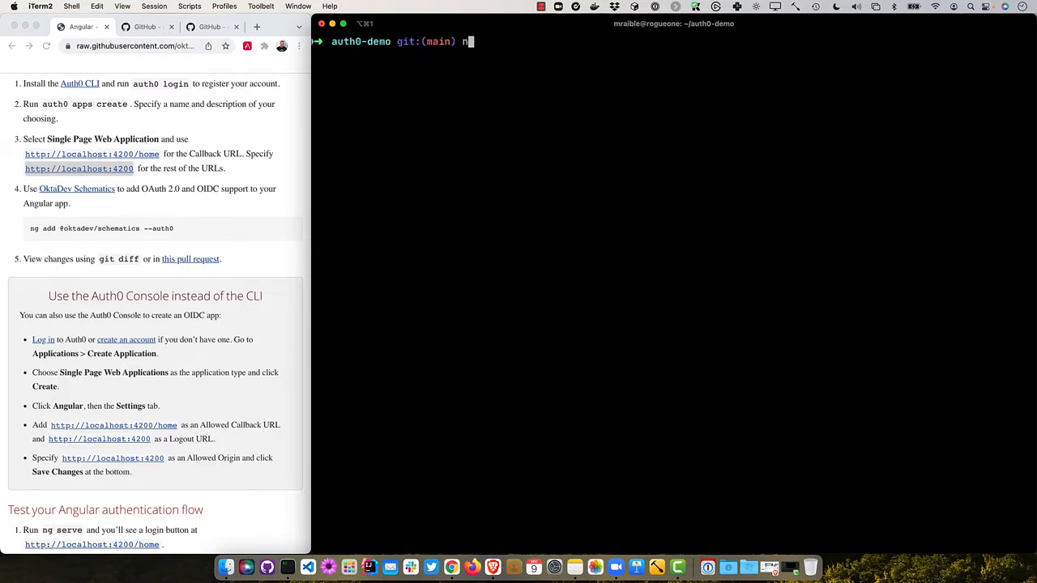
type("g add @okta")
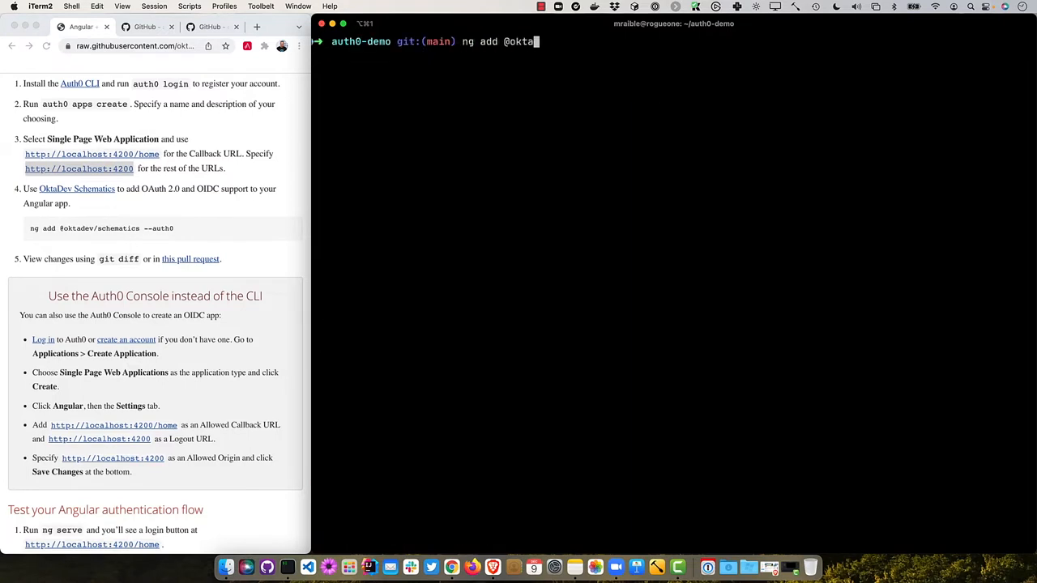
type("dev/schematic")
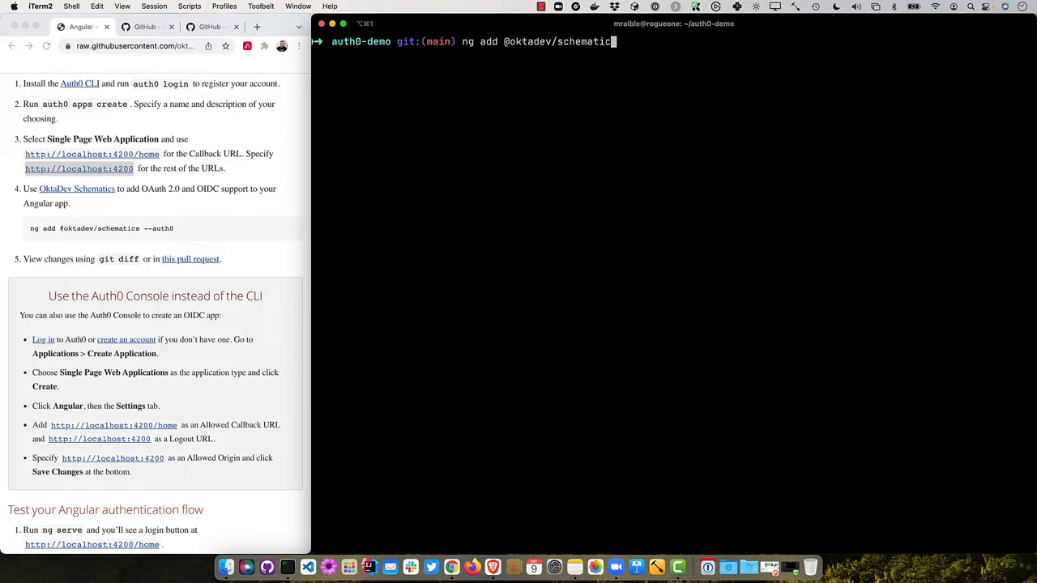
type("--auth0")
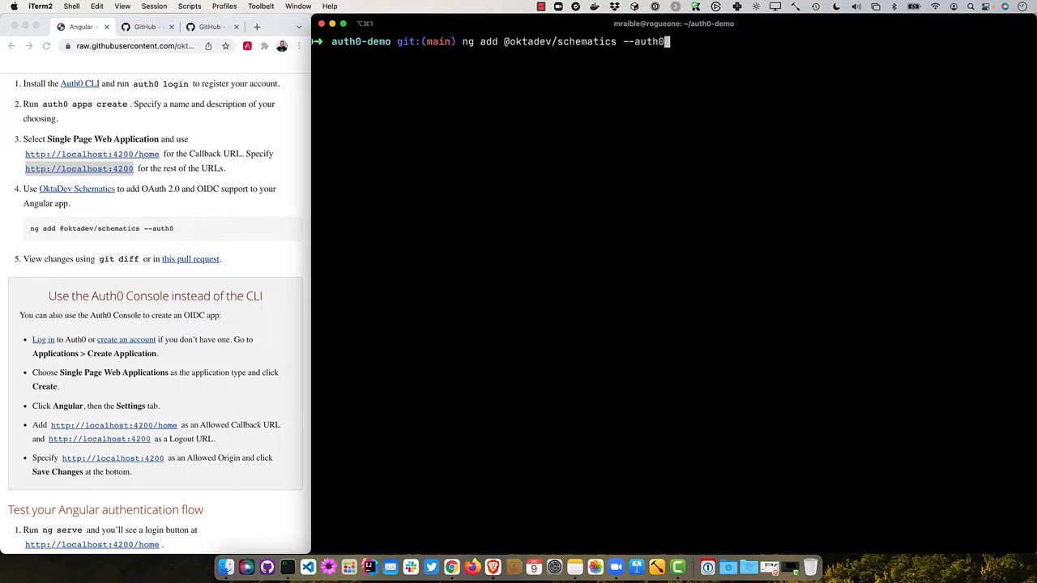
key("Return")
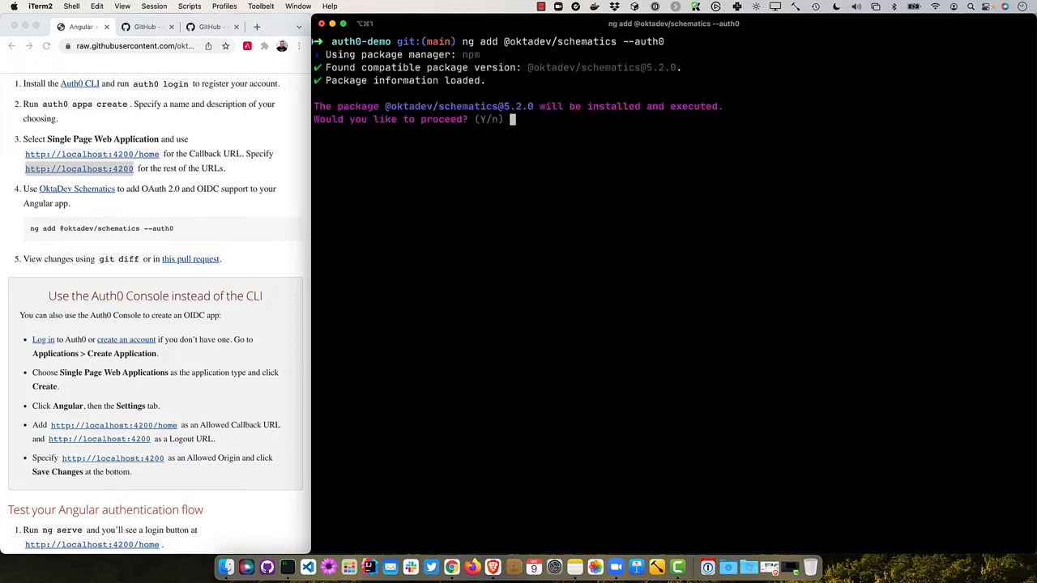
type("y")
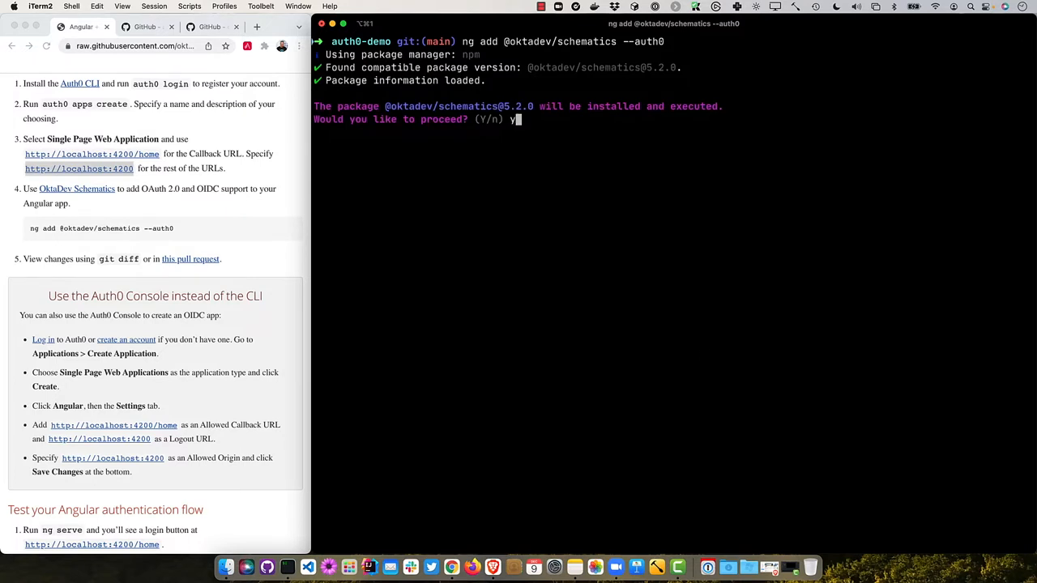
key("Return")
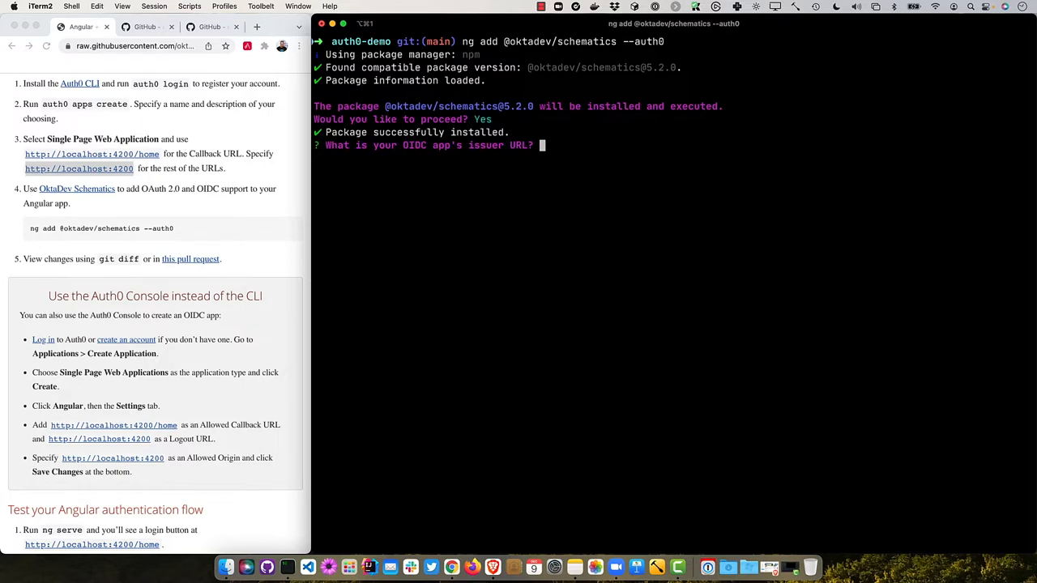
mouse_move(579, 380)
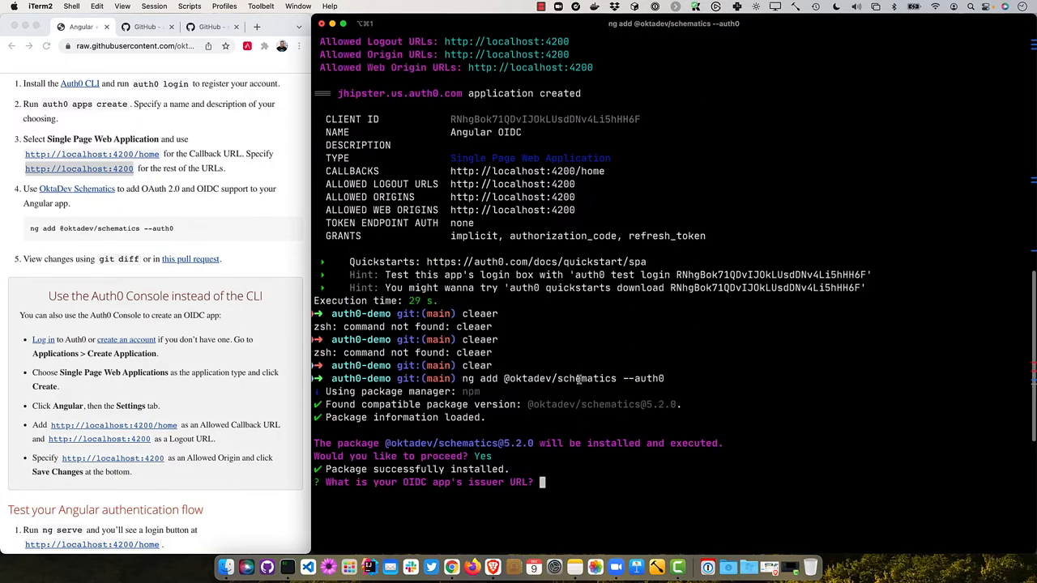
double_click(400, 93)
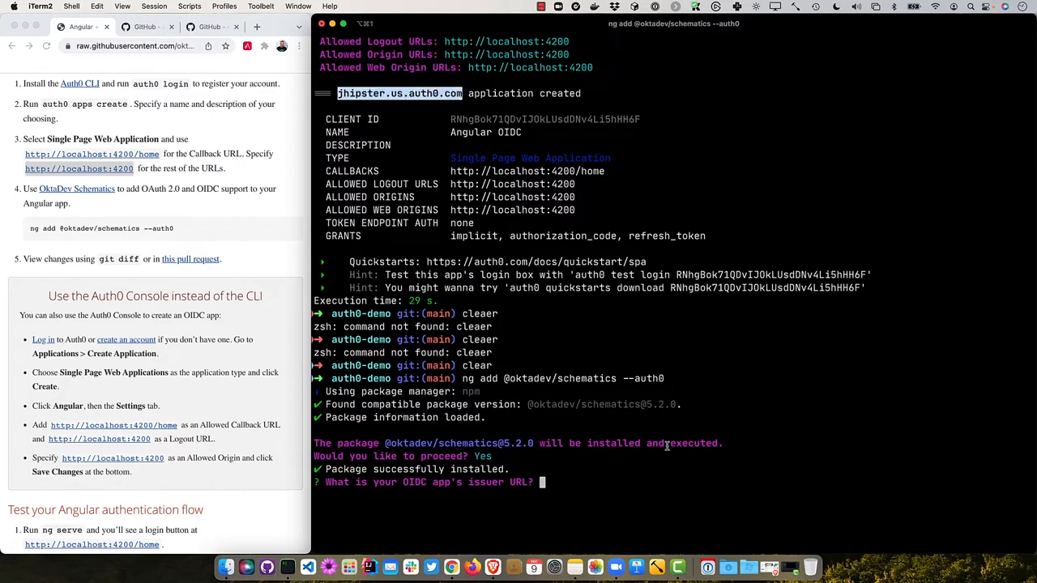
type("jhipster.us.auth0.com")
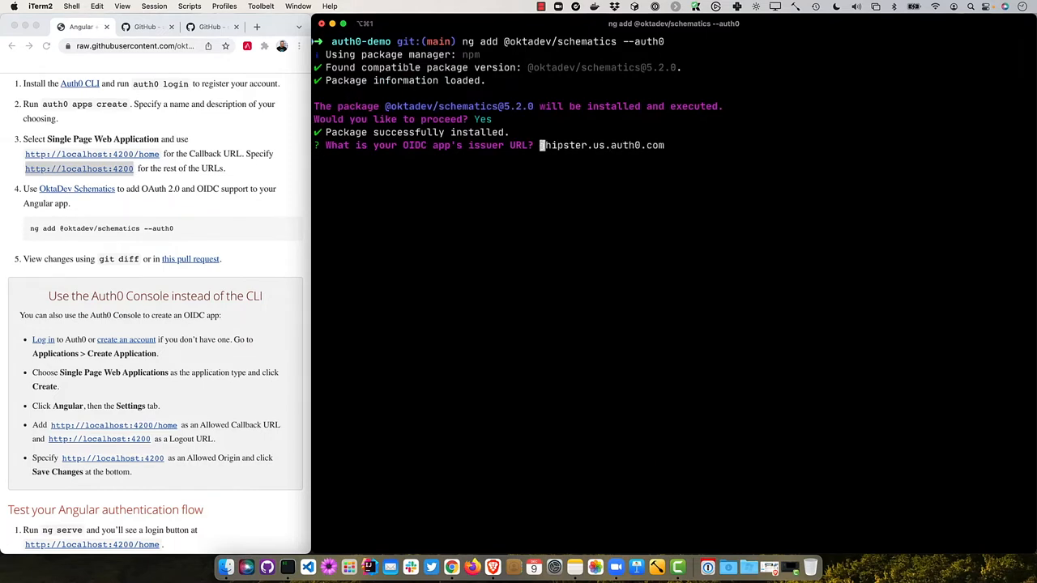
type("https:/")
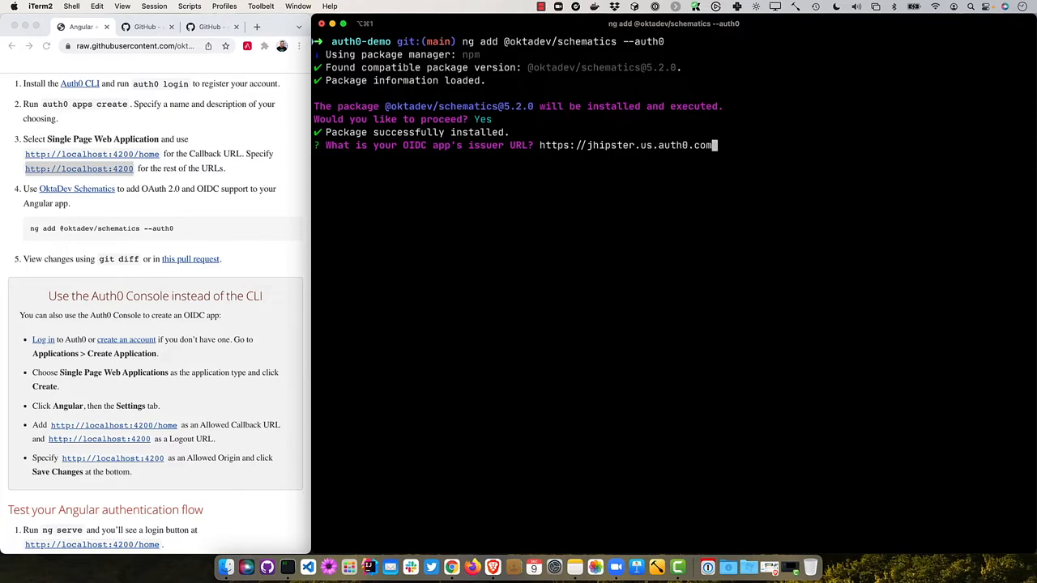
type("/")
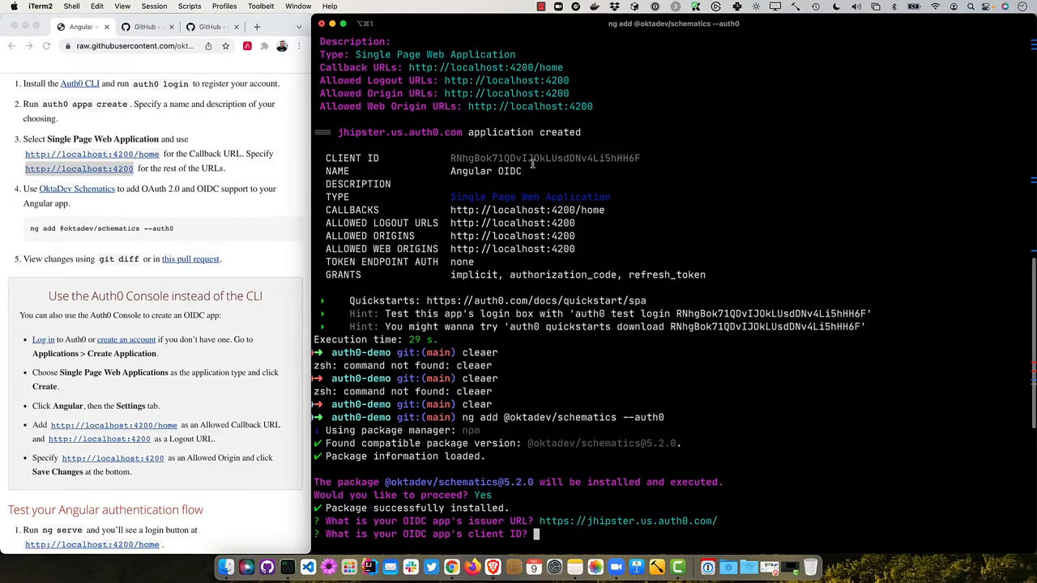
type("RNhgBok71QDvIJOkLUsdDNv4Li5hHH6F")
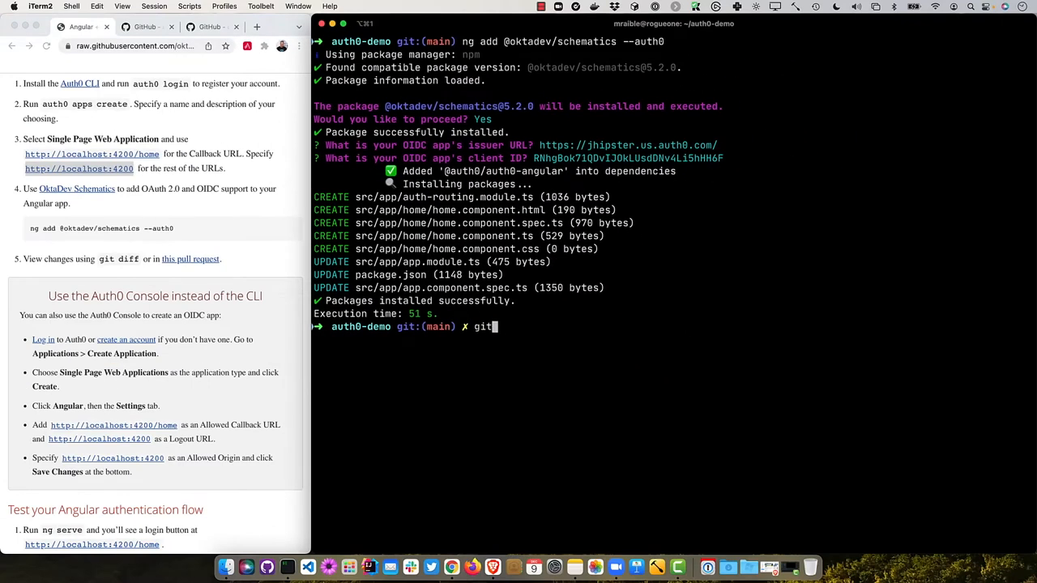
Run git status to list changed files, then open the project with idea.
key("Return")
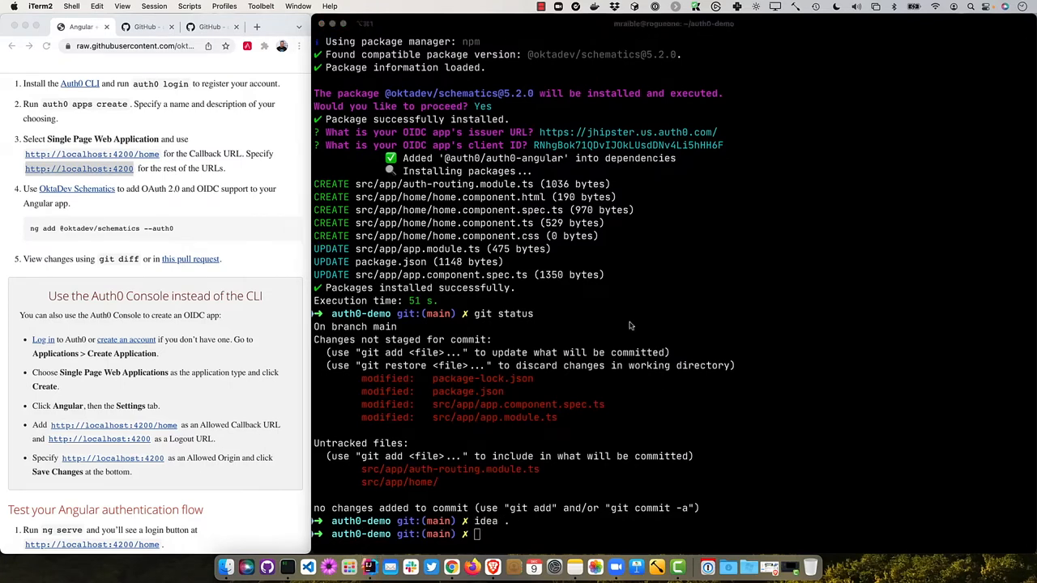
left_click(349, 567)
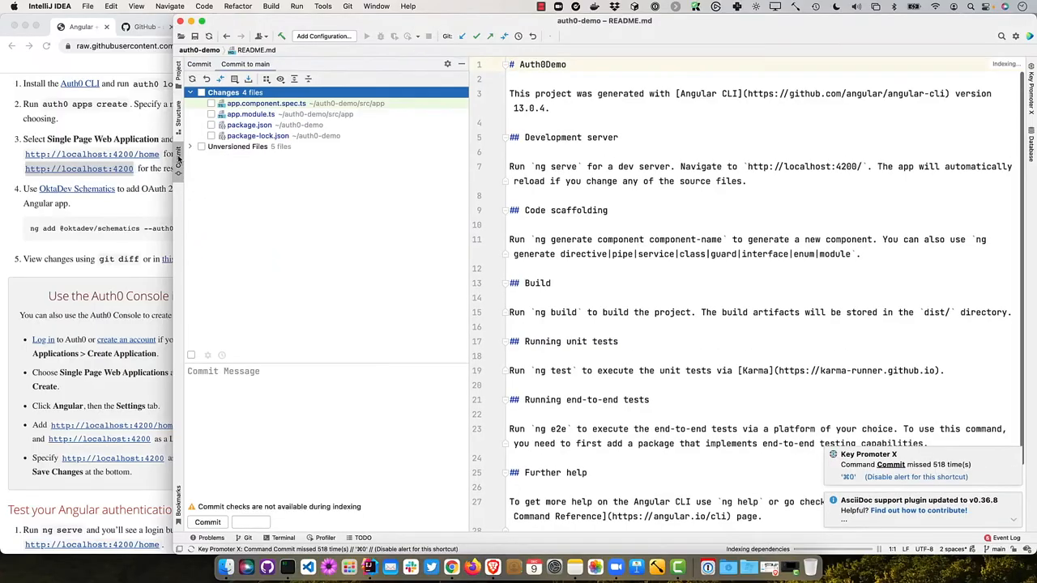
Review the app.component.spec.ts diff with its AuthModule test setup, then app.module.ts.
left_click(266, 103)
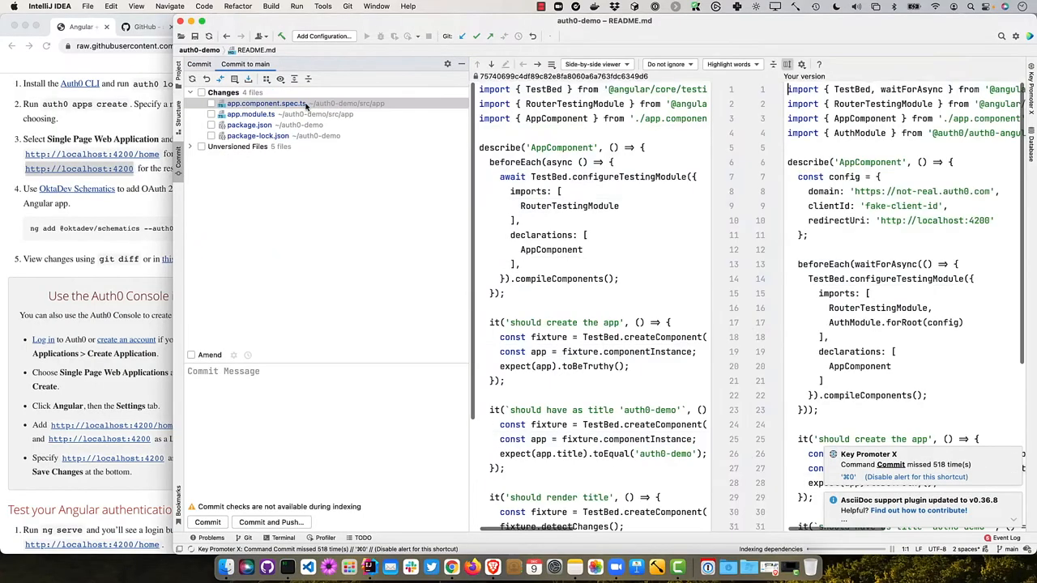
left_click(266, 103)
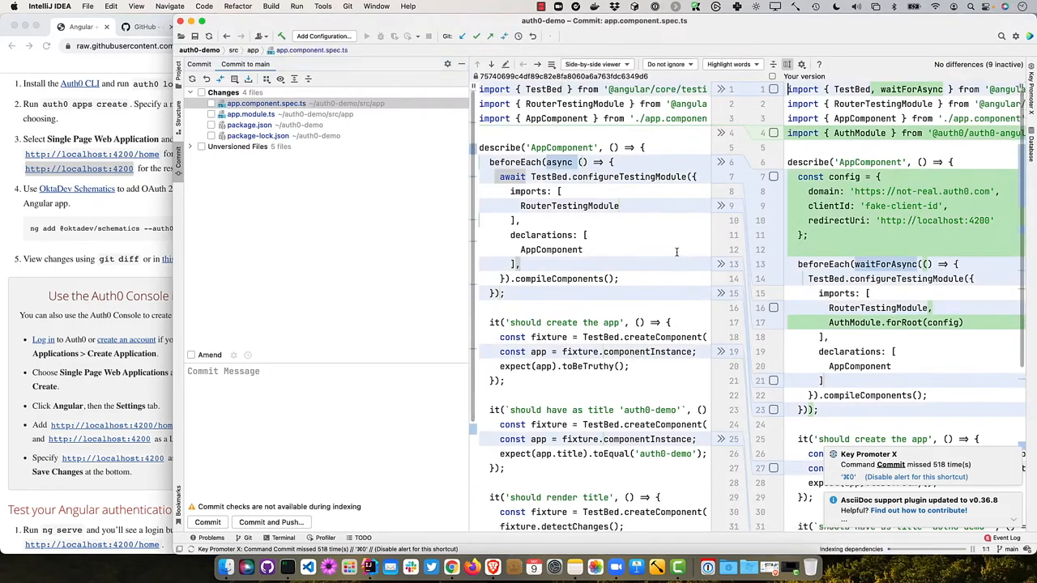
scroll("down", 3)
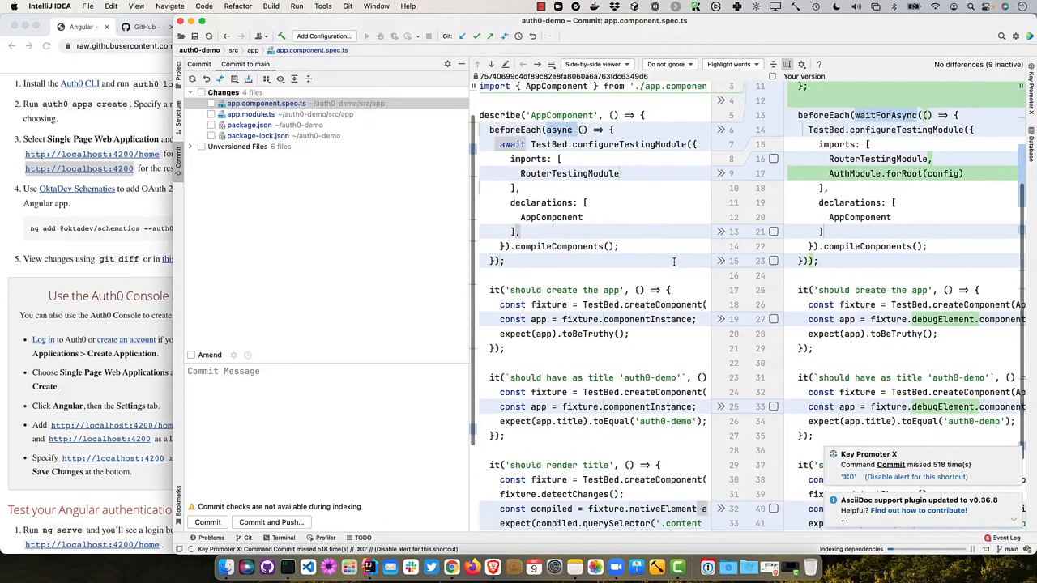
scroll("down", 3)
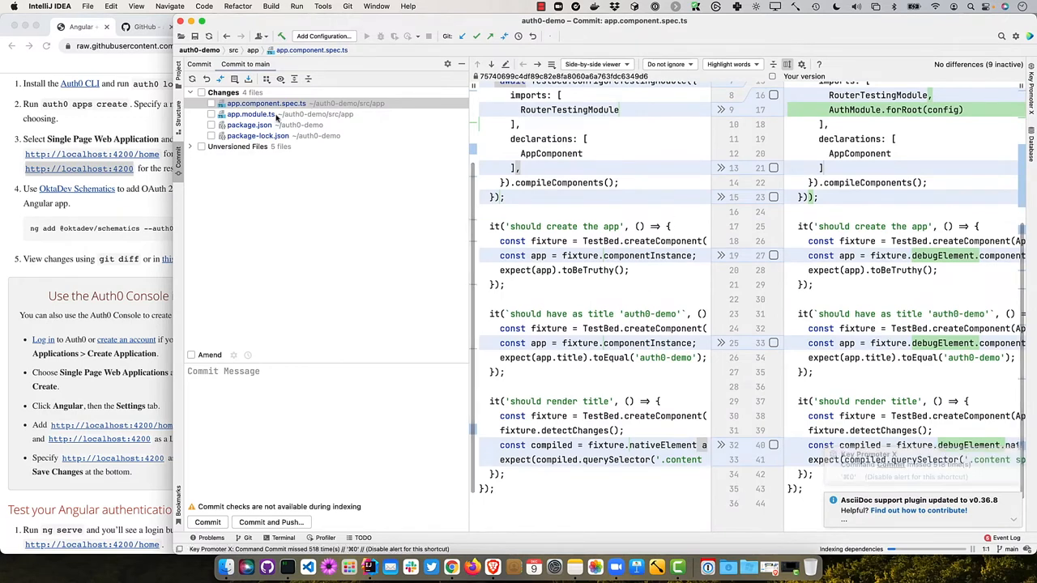
left_click(250, 114)
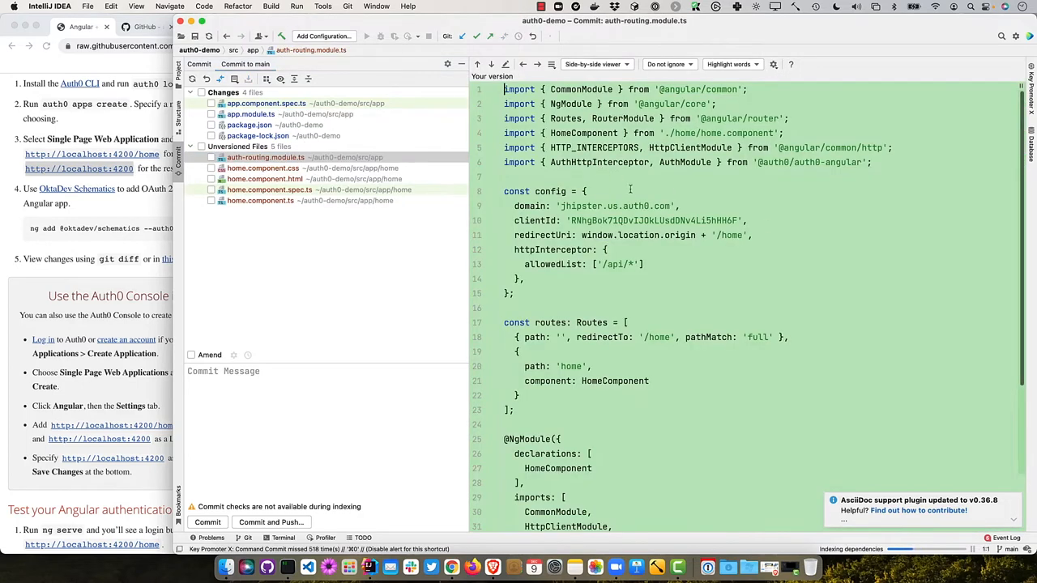
Scroll the auth-routing.module.ts diff through its routes, AuthModule and HTTP interceptor setup.
scroll("down", 3)
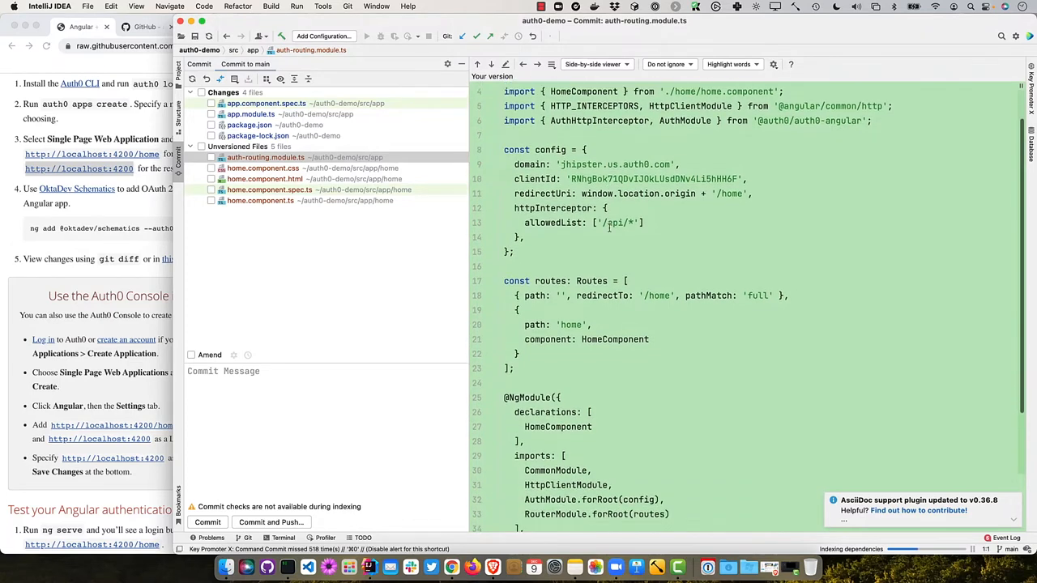
scroll("down", 3)
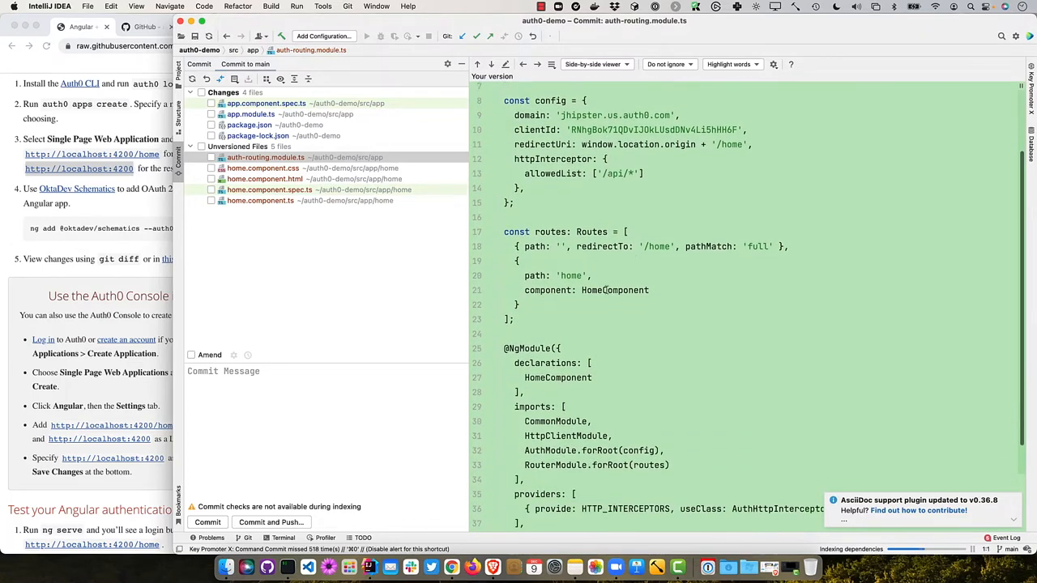
scroll("down", 3)
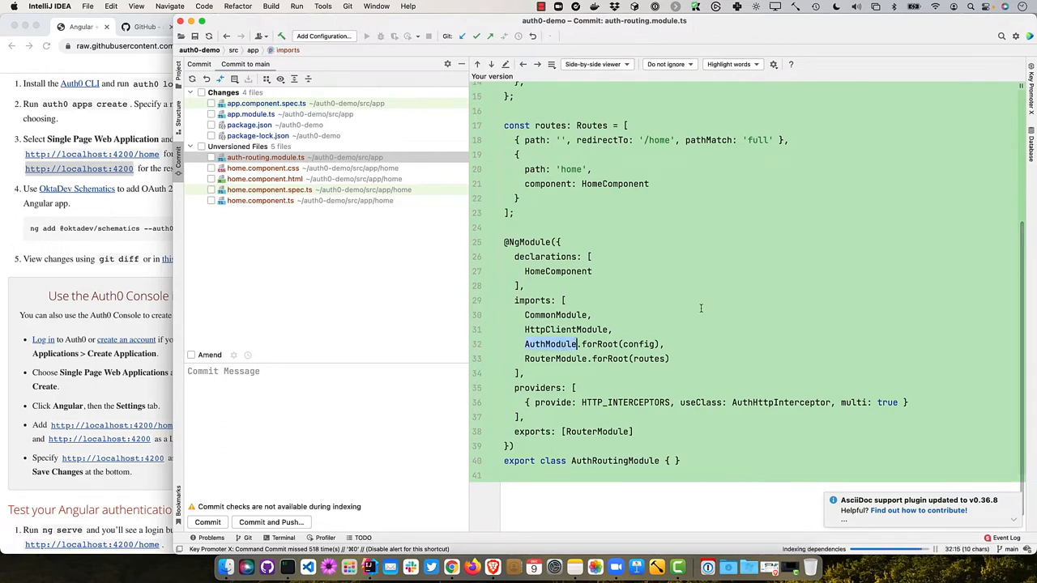
mouse_move(832, 399)
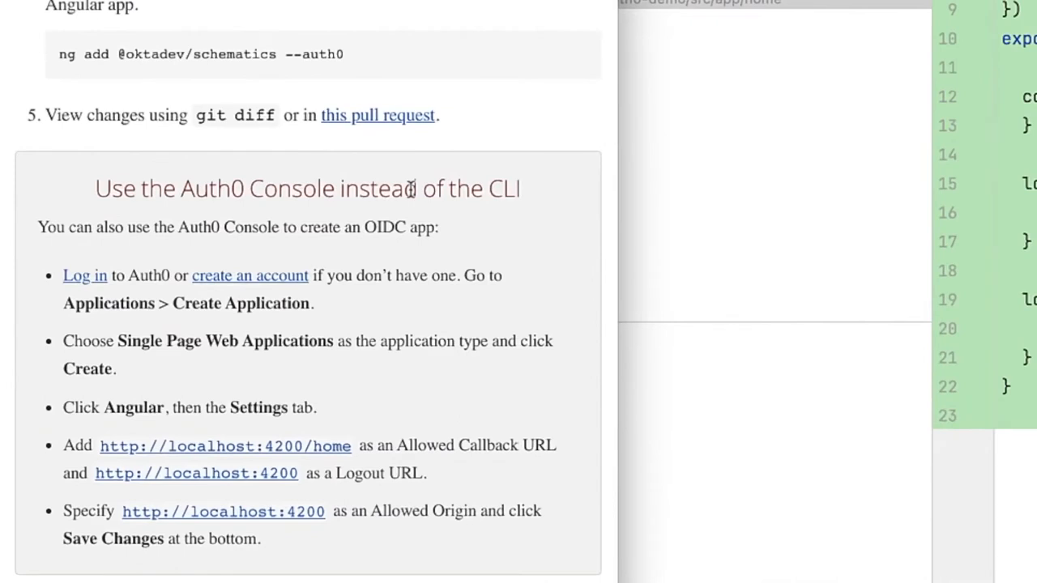
mouse_move(397, 316)
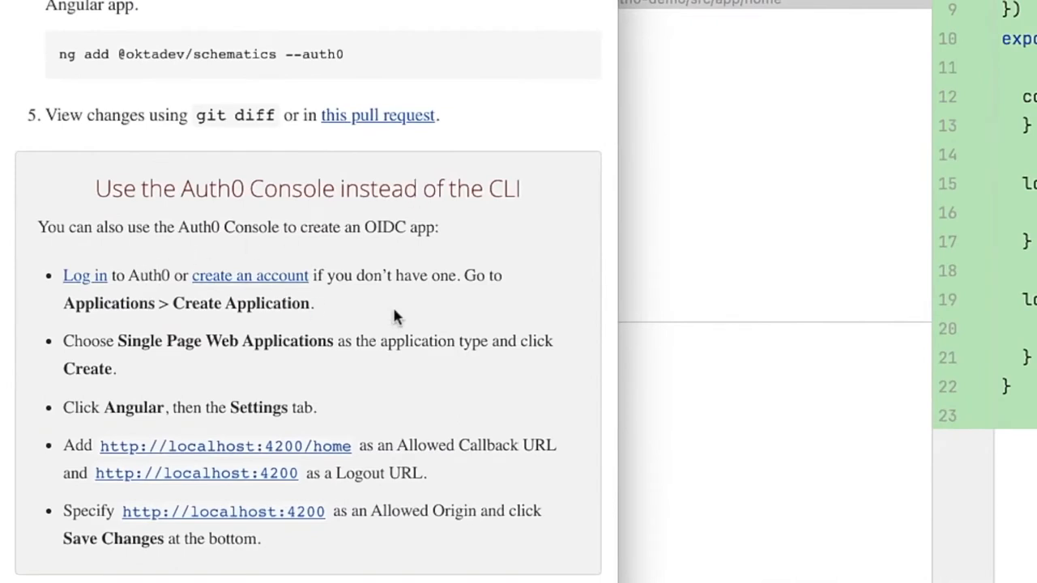
Scroll the demo guide past the Auth0 Console alternative to 'Test your Angular authentication flow'.
scroll("down", 3)
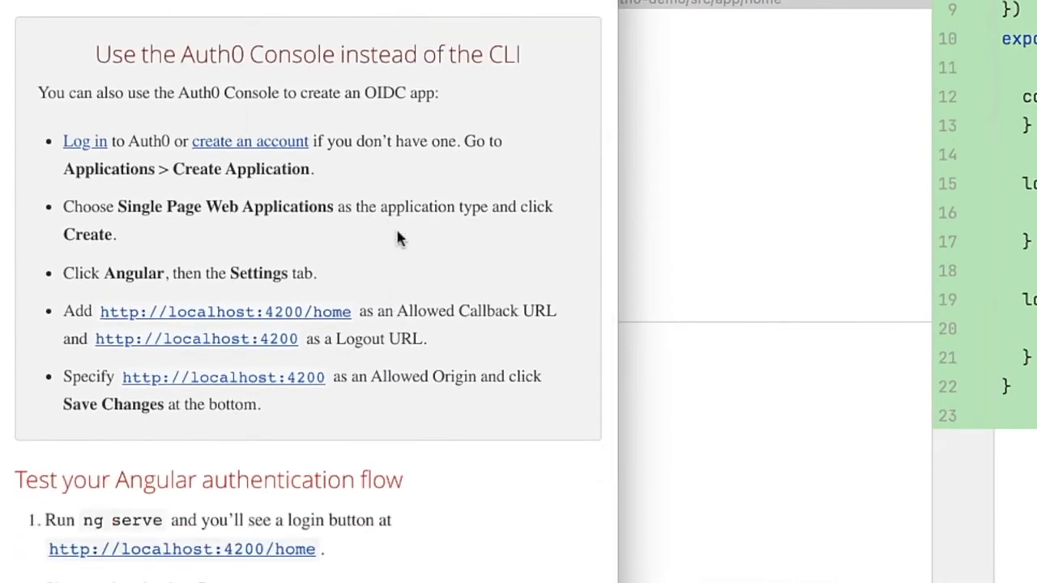
scroll("down", 3)
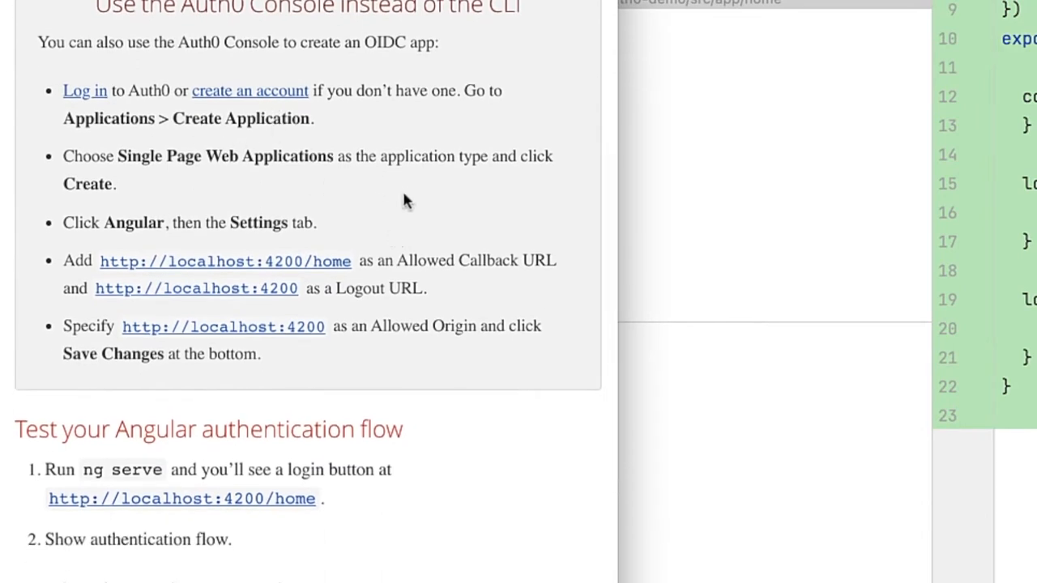
scroll("down", 3)
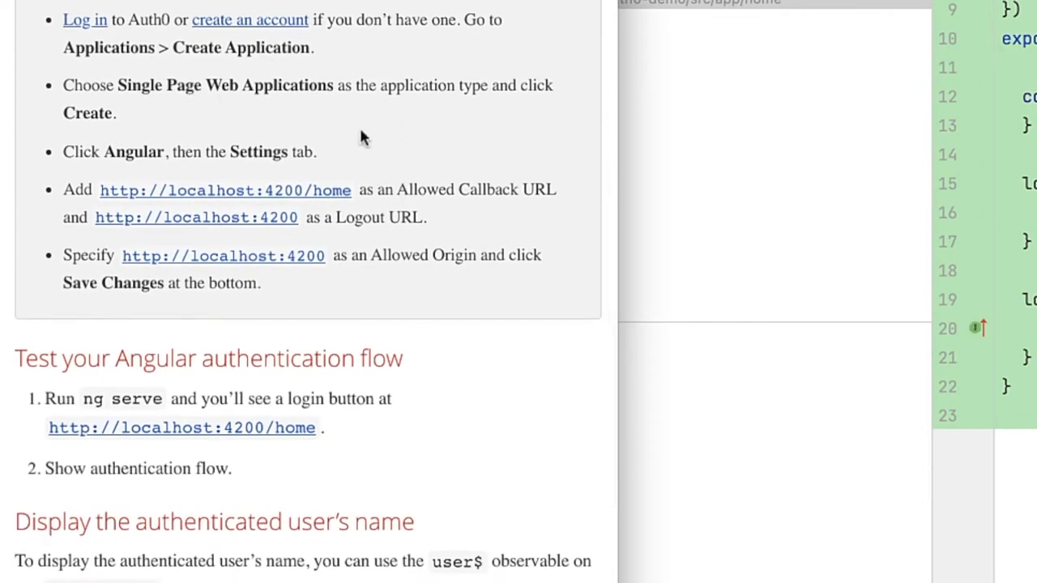
mouse_move(441, 258)
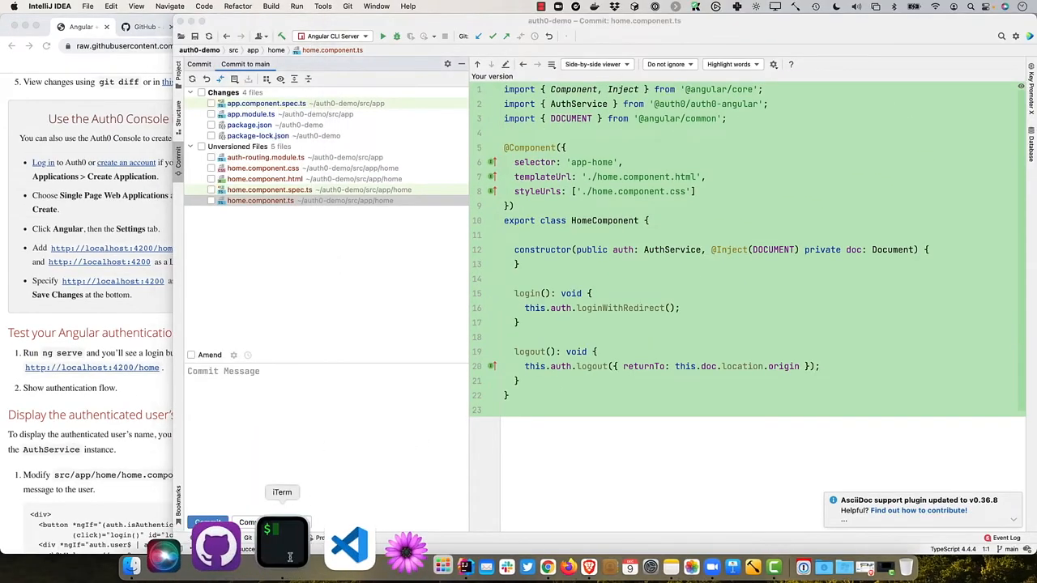
Switch to the iTerm terminal window via the Dock.
left_click(281, 542)
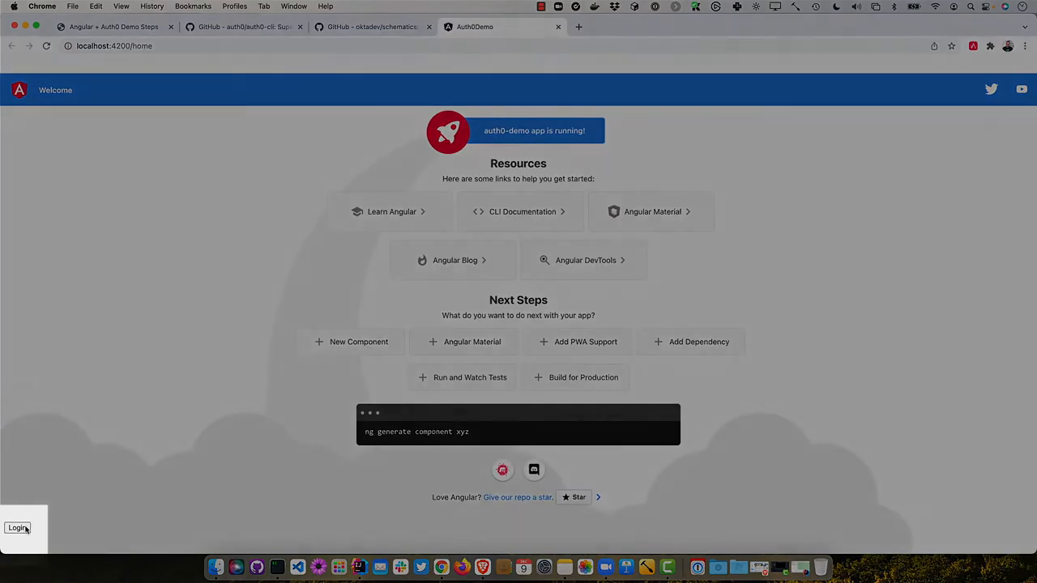
Log in to the Auth0 Demo App through Auth0, then log out again.
left_click(17, 527)
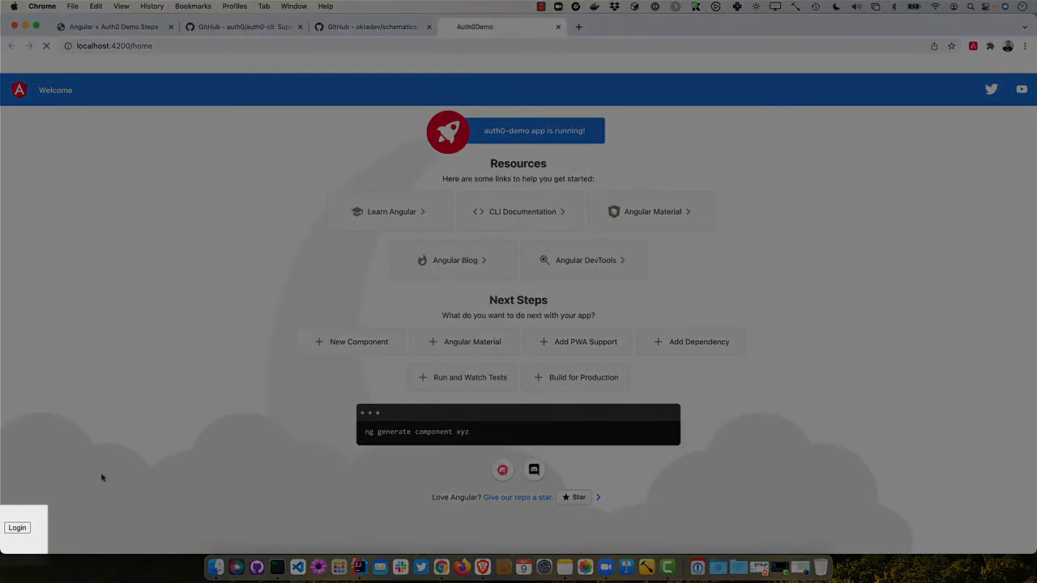
left_click(17, 528)
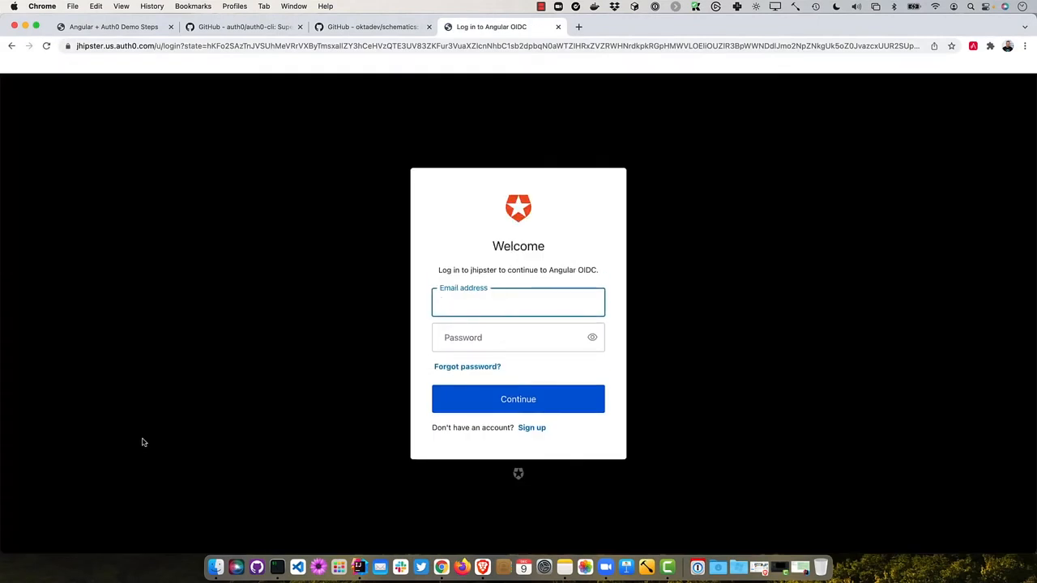
mouse_move(183, 423)
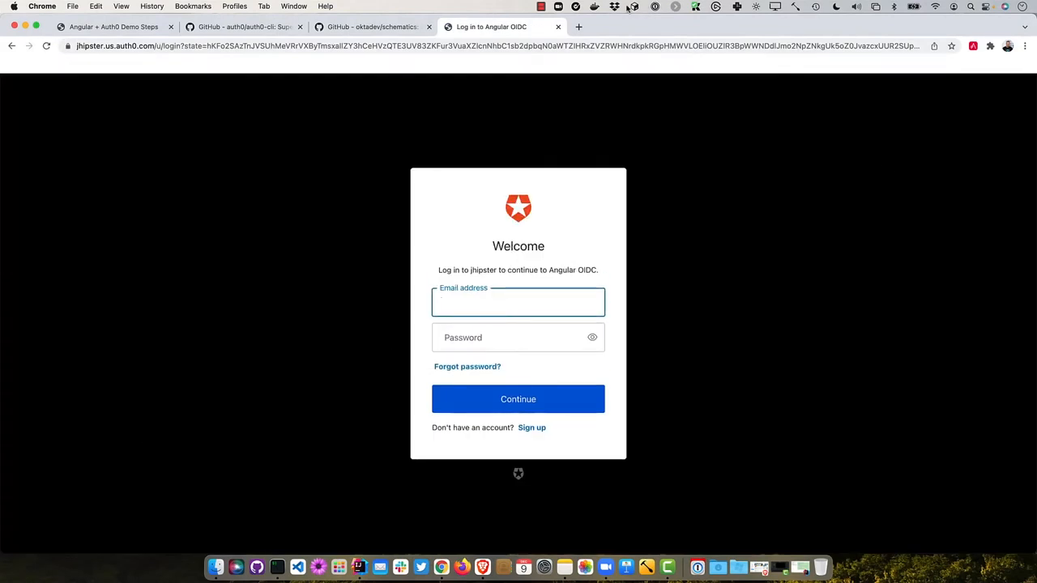
left_click(656, 7)
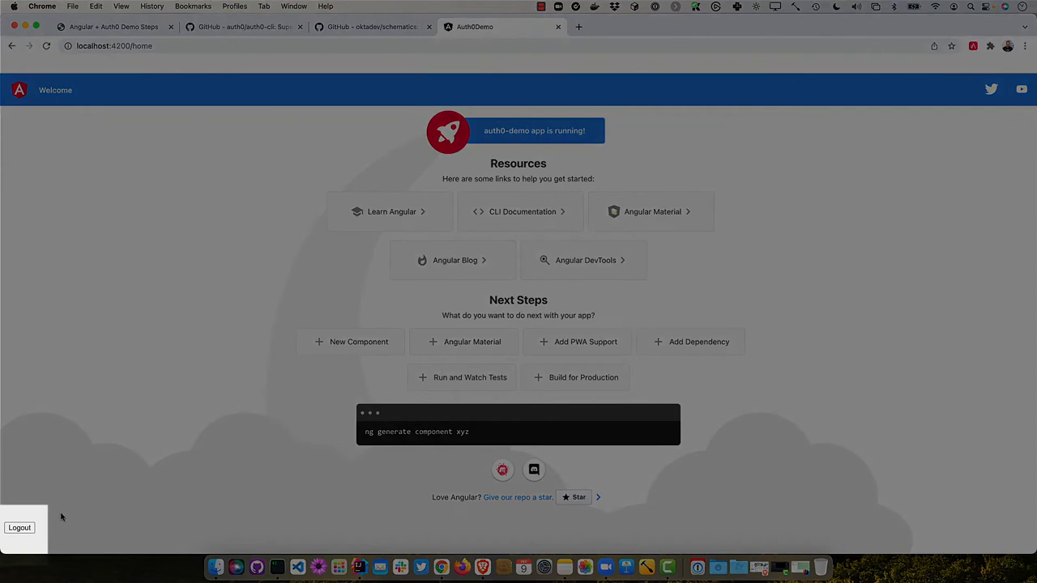
left_click(19, 528)
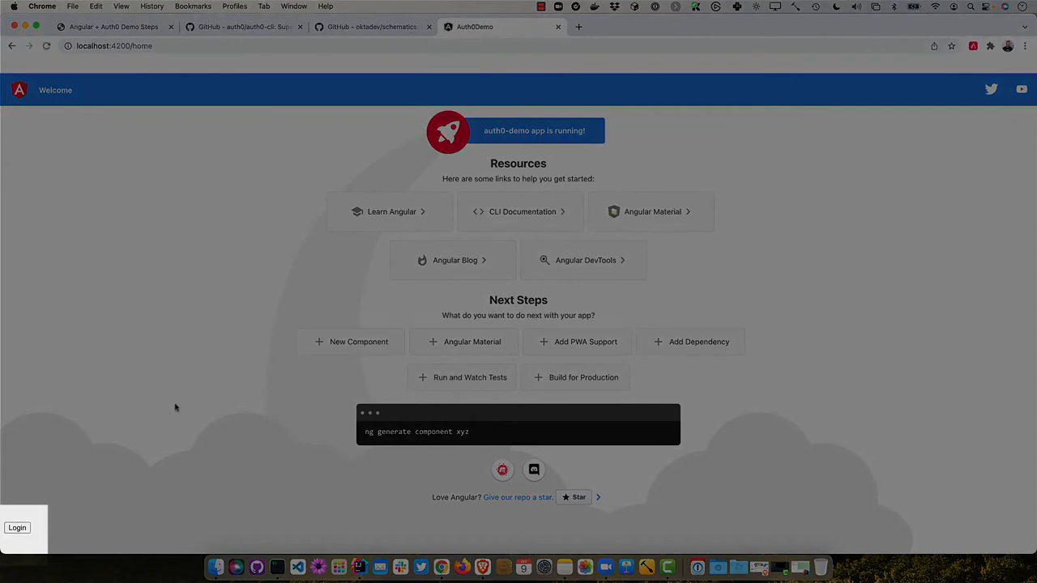
Fill the Auth0 login with the saved 'mraib' credentials and continue.
left_click(17, 527)
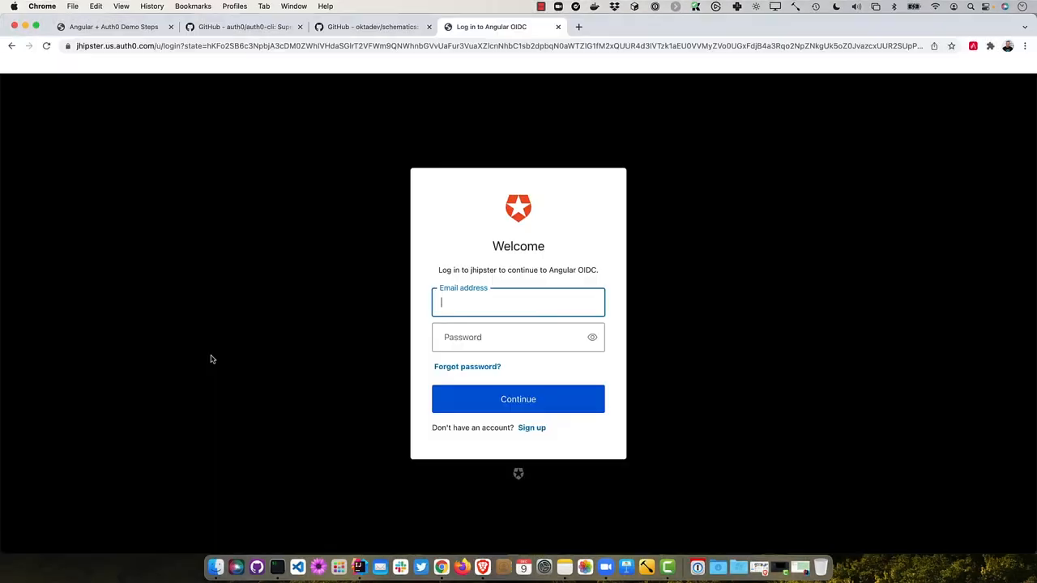
mouse_move(386, 199)
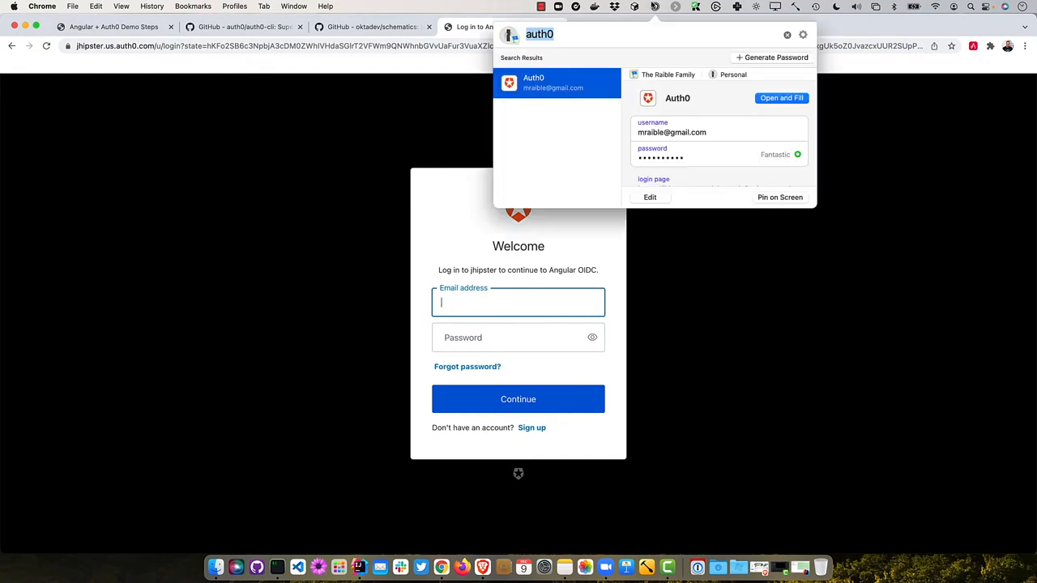
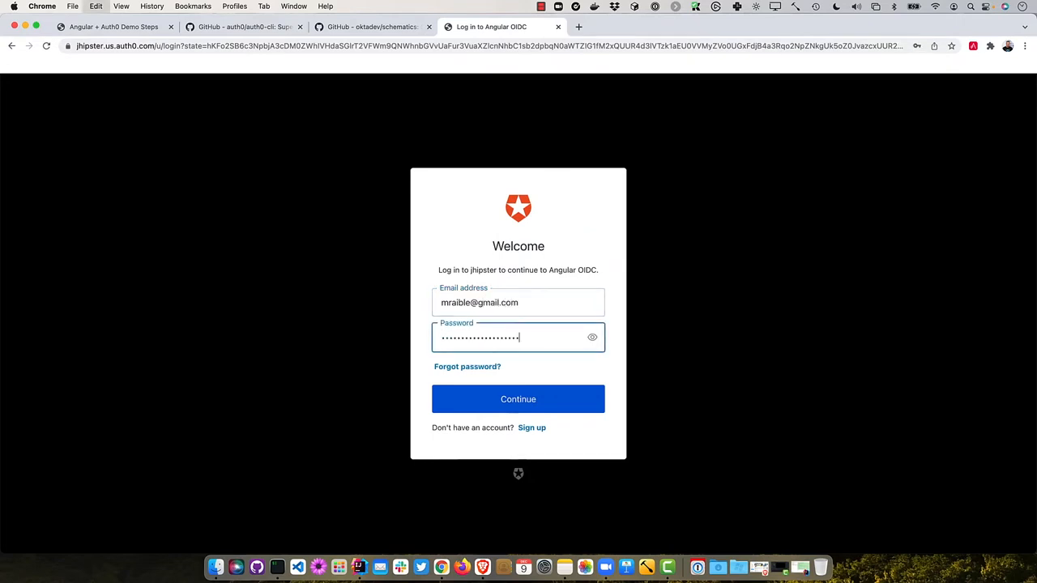
left_click(517, 399)
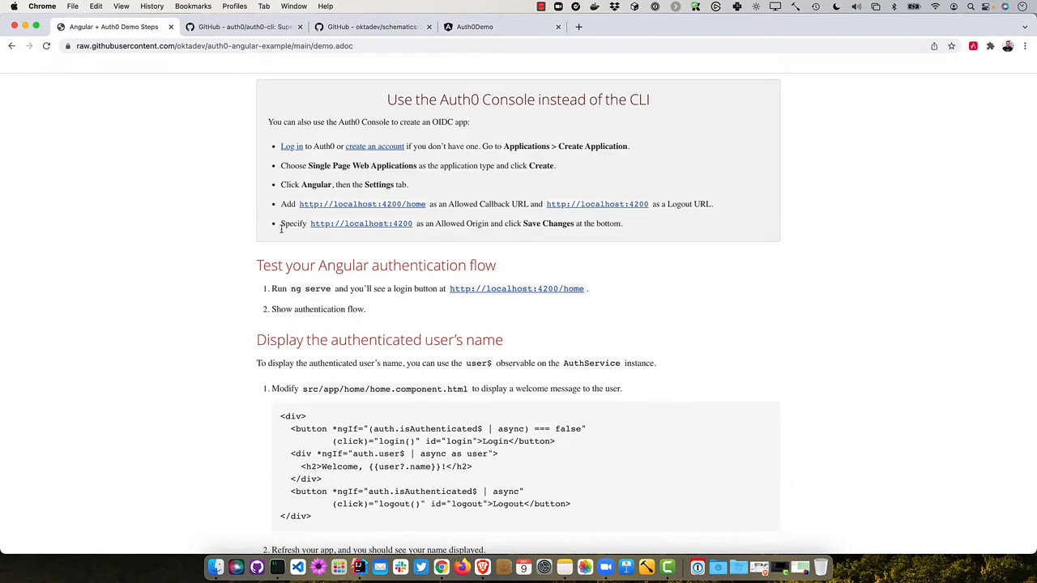
Scroll the demo guide to the 'Display the authenticated user's name' section.
scroll("down", 3)
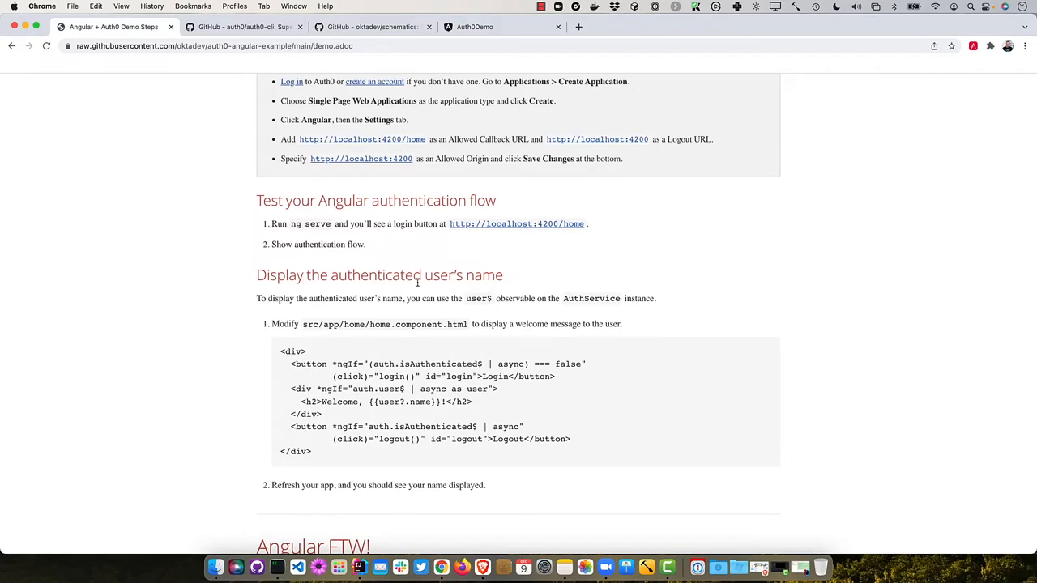
mouse_move(549, 312)
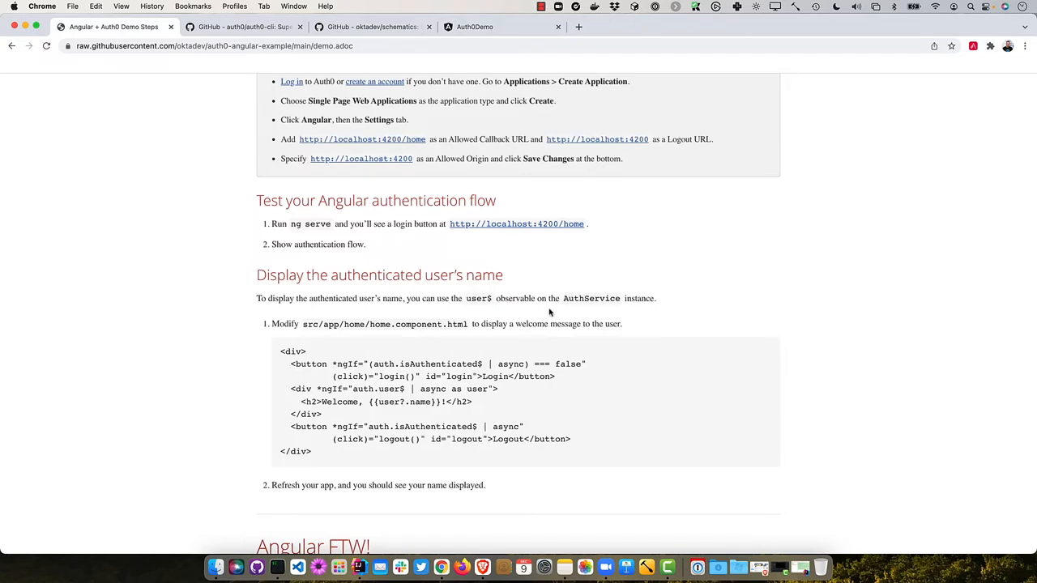
scroll("down", 3)
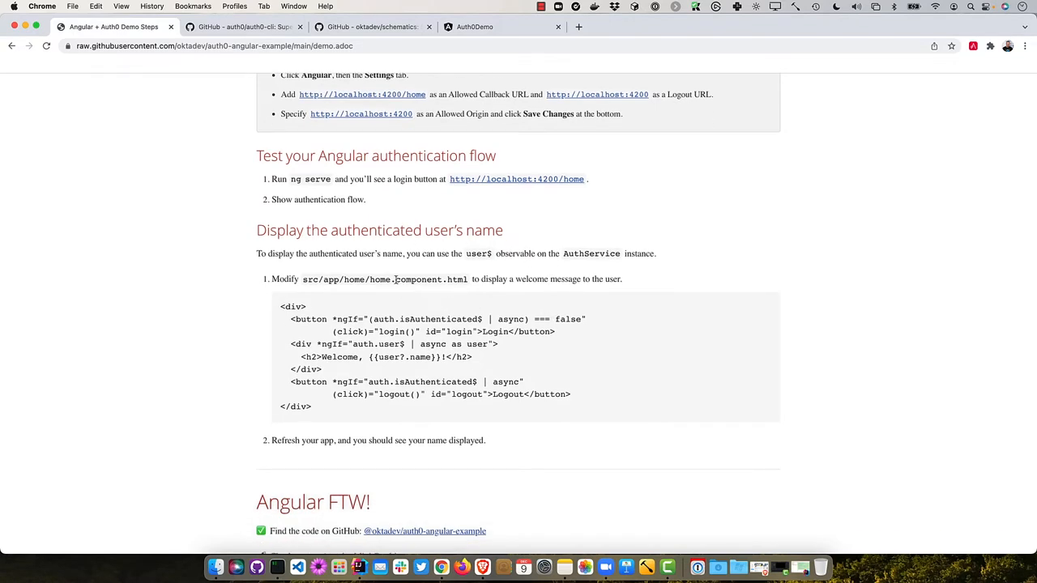
mouse_move(329, 392)
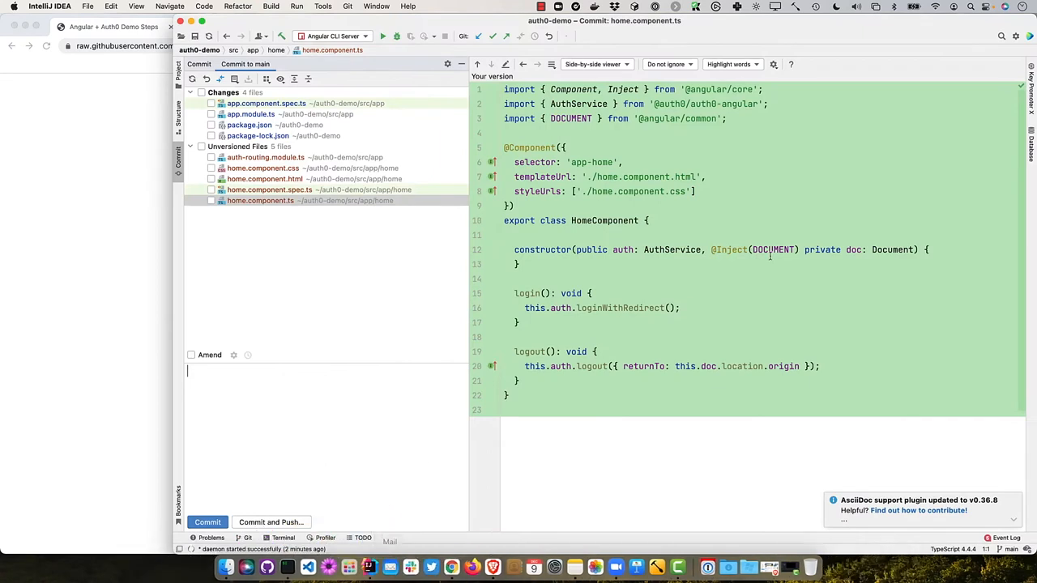
Open home.component.html from the Commit panel, add the welcome-message div, and save.
left_click(265, 178)
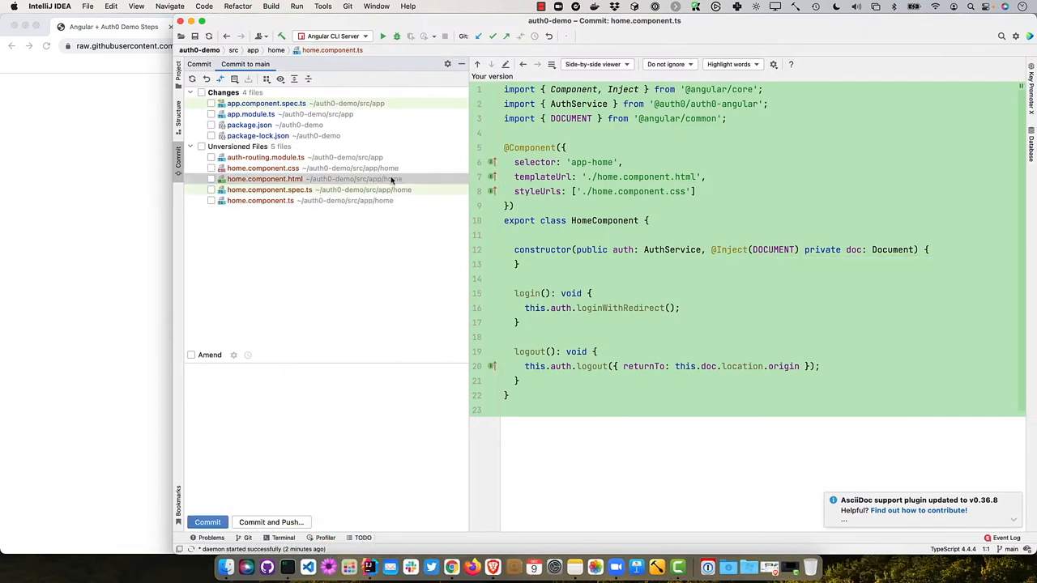
left_click(265, 178)
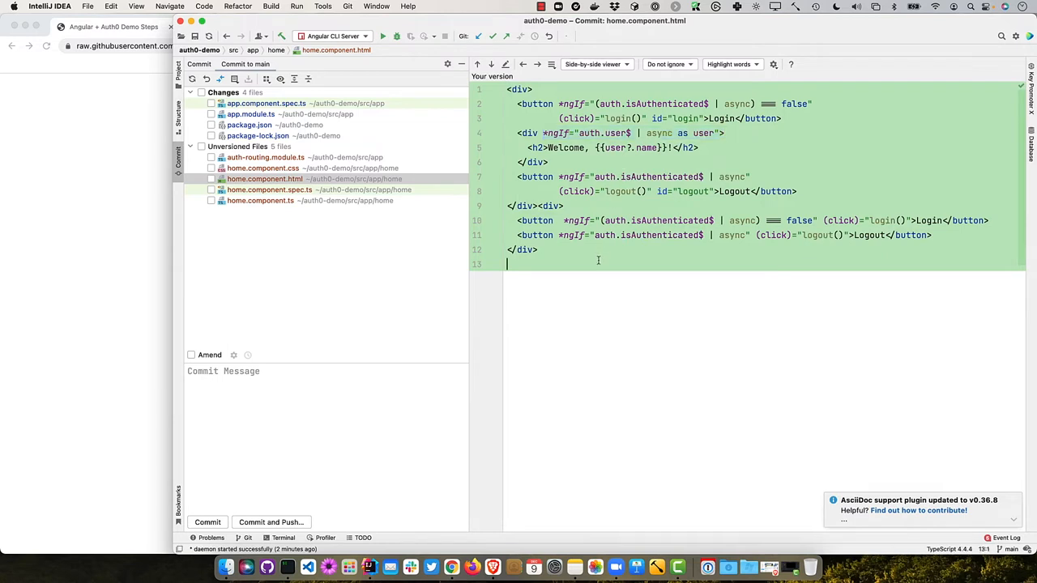
key("cmd+s")
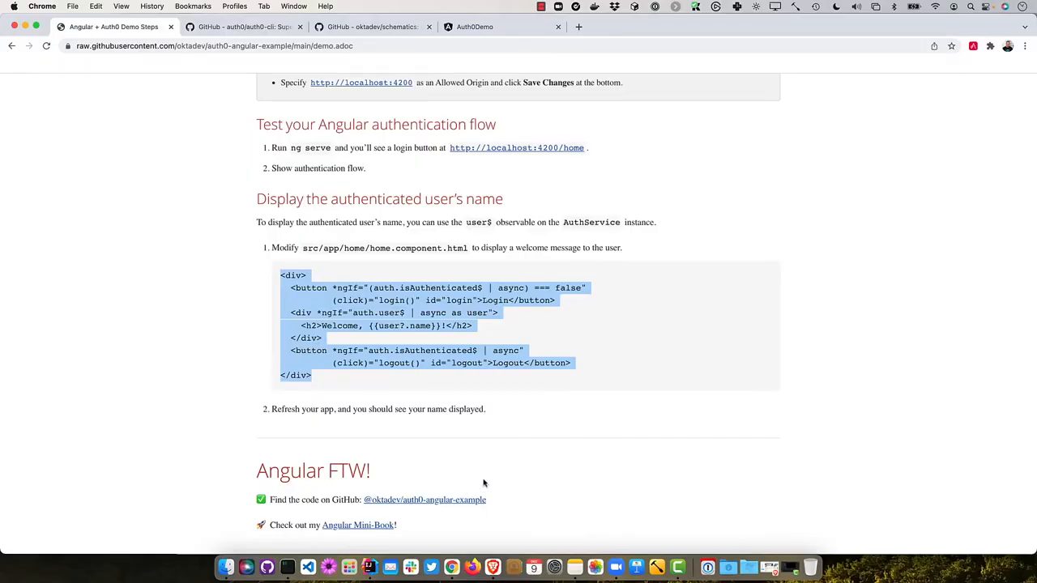
mouse_move(423, 502)
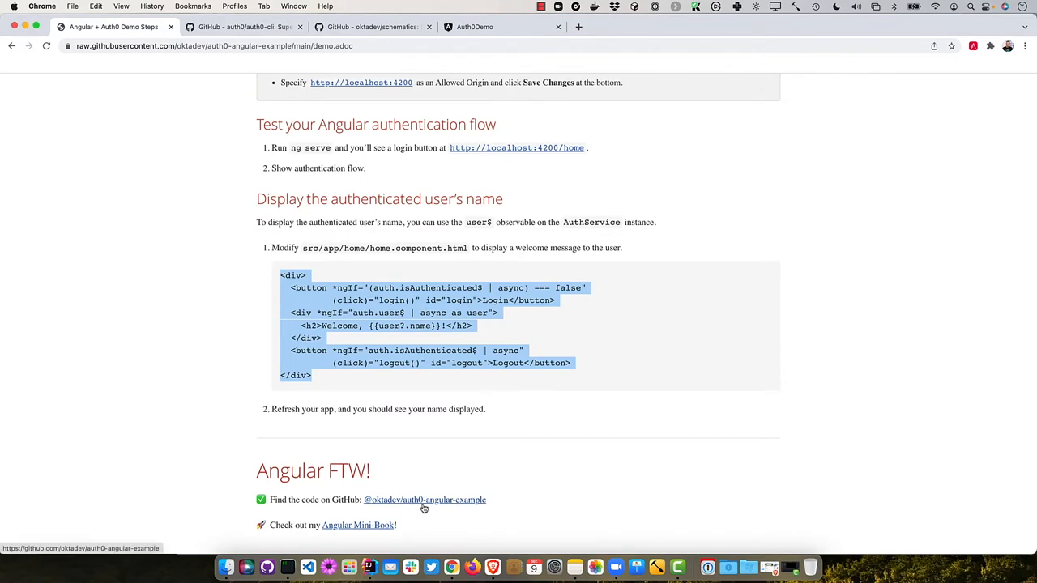
mouse_move(512, 503)
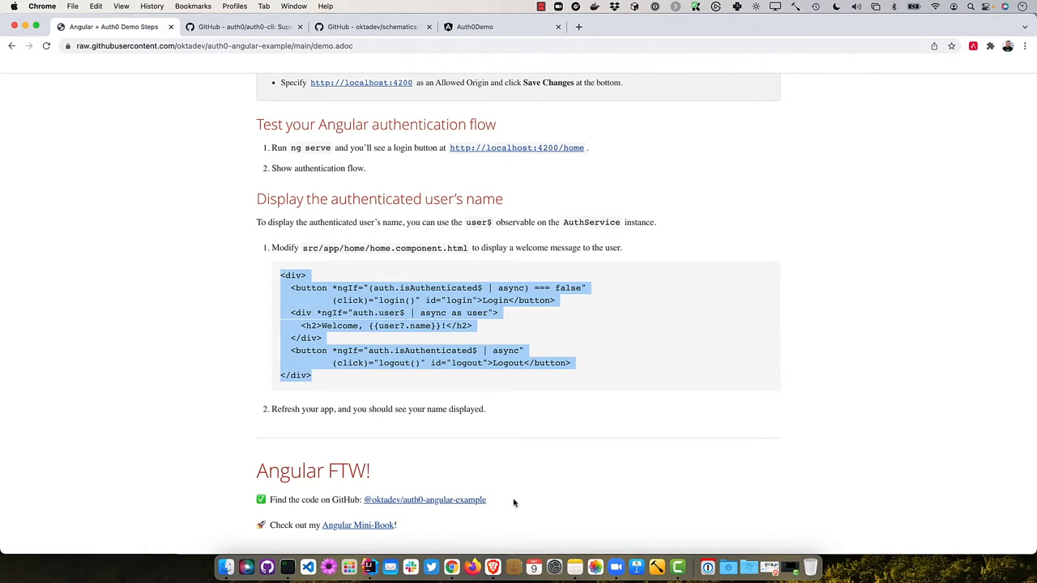
Follow the 'Angular Mini-Book' link at the bottom of demo.adoc.
left_click(357, 525)
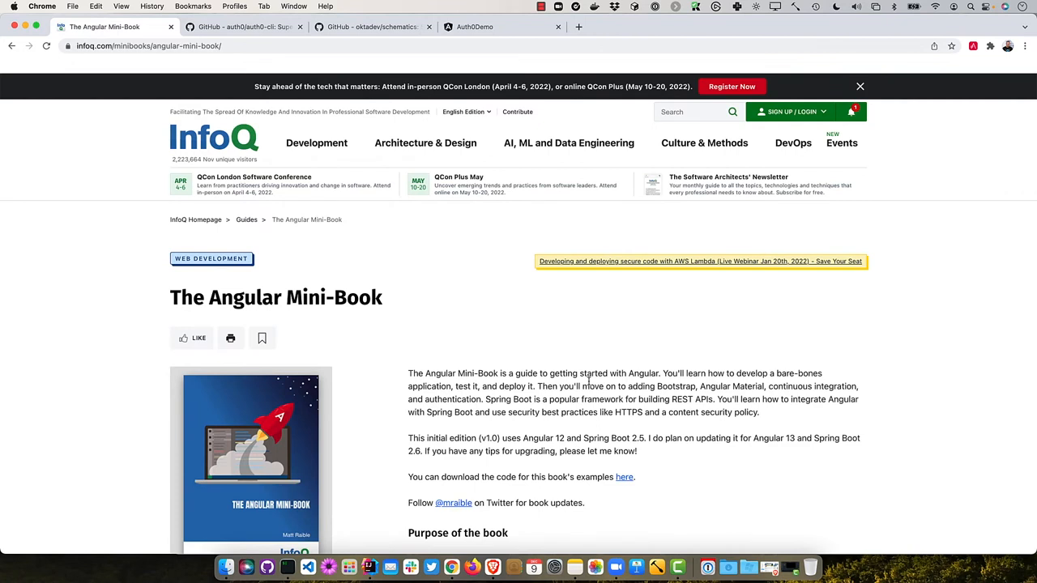
mouse_move(685, 373)
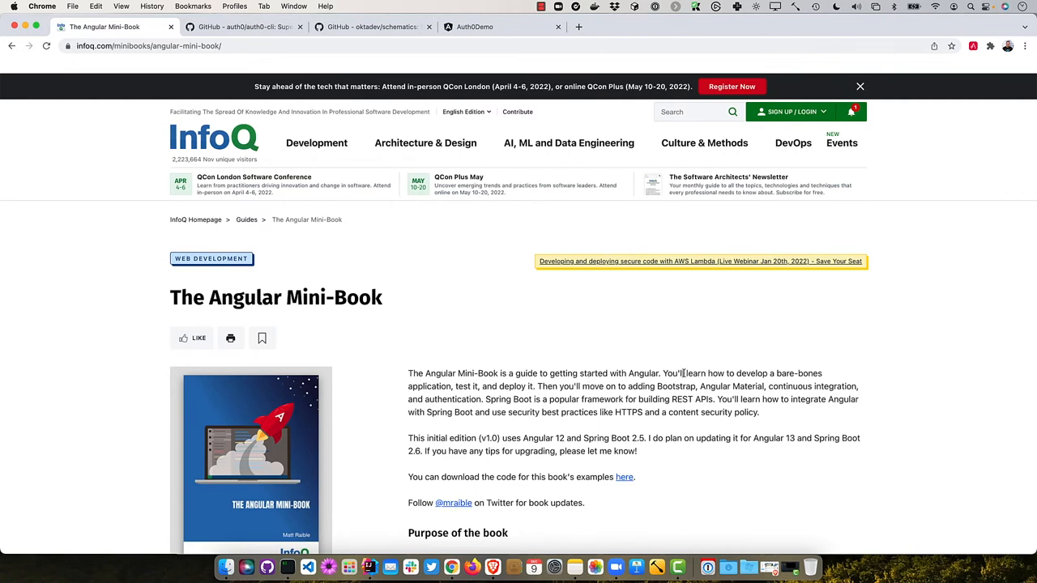
mouse_move(664, 373)
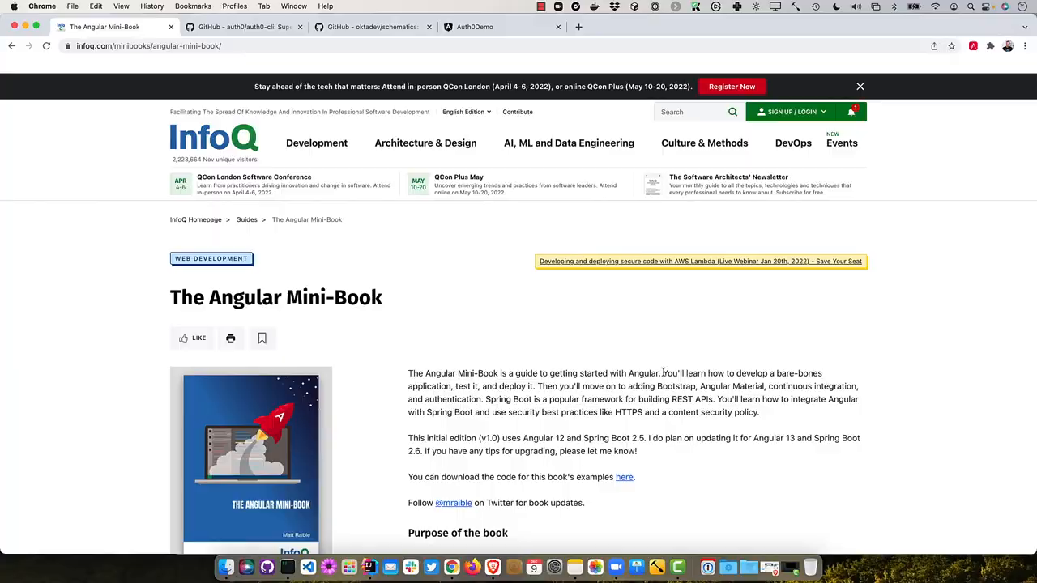
mouse_move(681, 429)
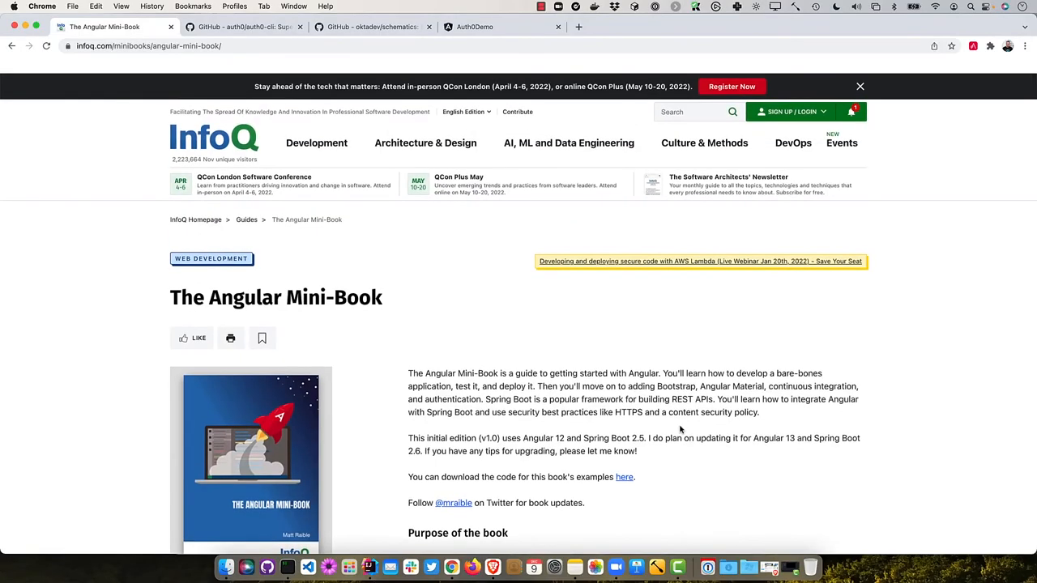
Scroll the InfoQ Angular Mini-Book page down to its free PDF and EPUB downloads.
scroll("down", 3)
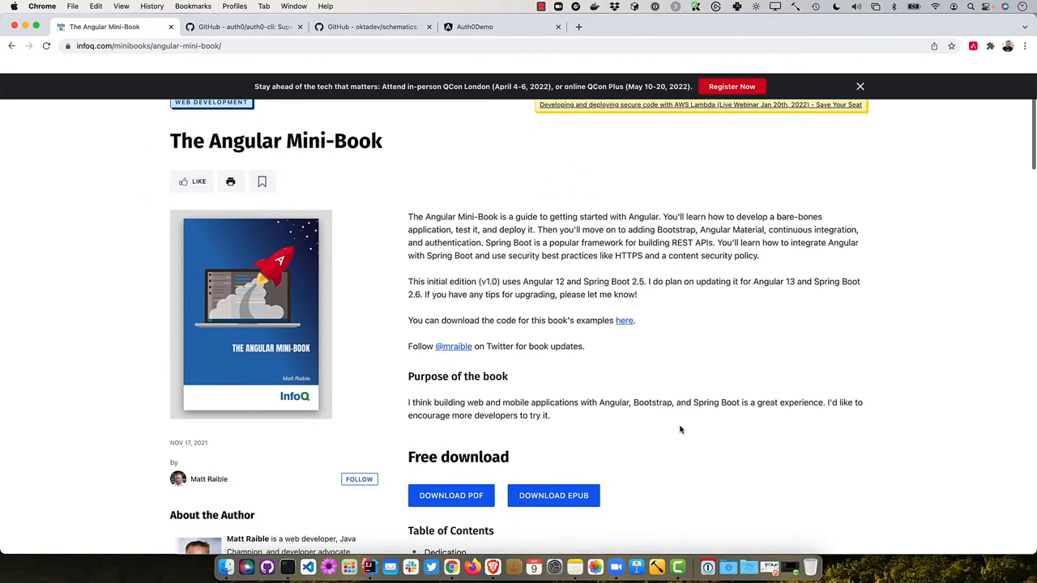
mouse_move(636, 478)
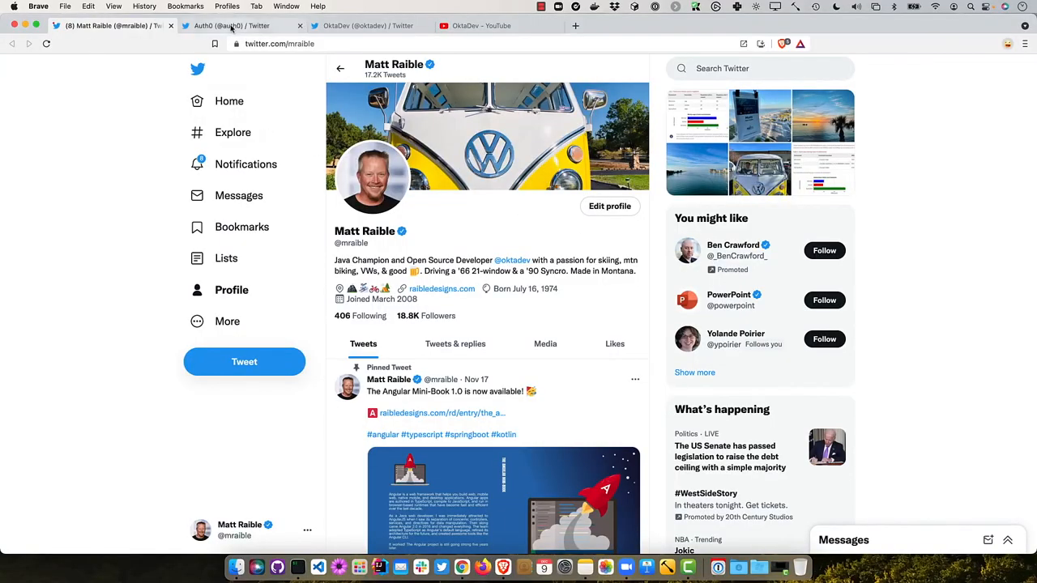
View the Auth0 and OktaDev Twitter tabs, then the OktaDev YouTube tab.
left_click(235, 25)
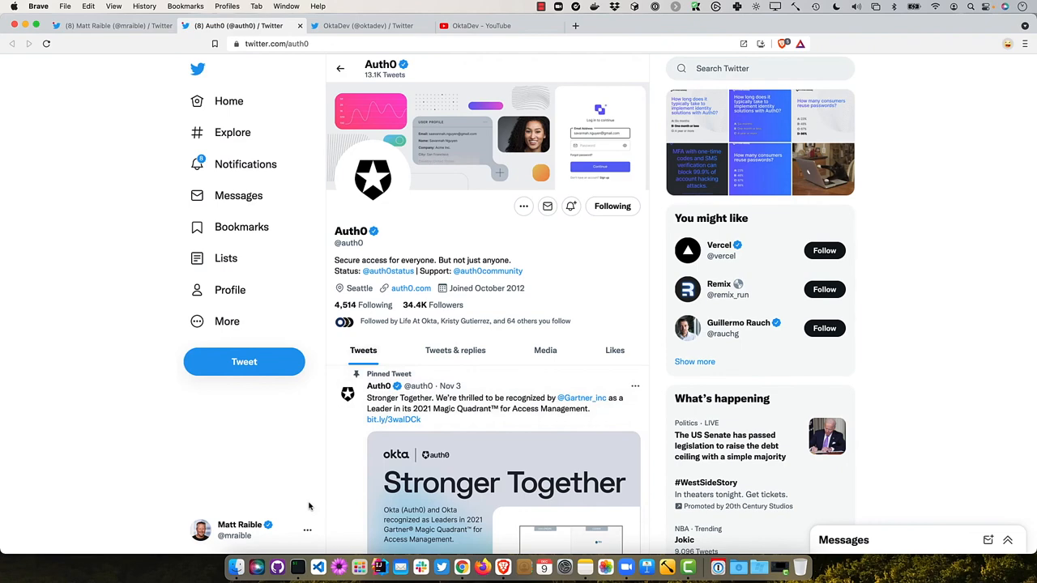
left_click(369, 25)
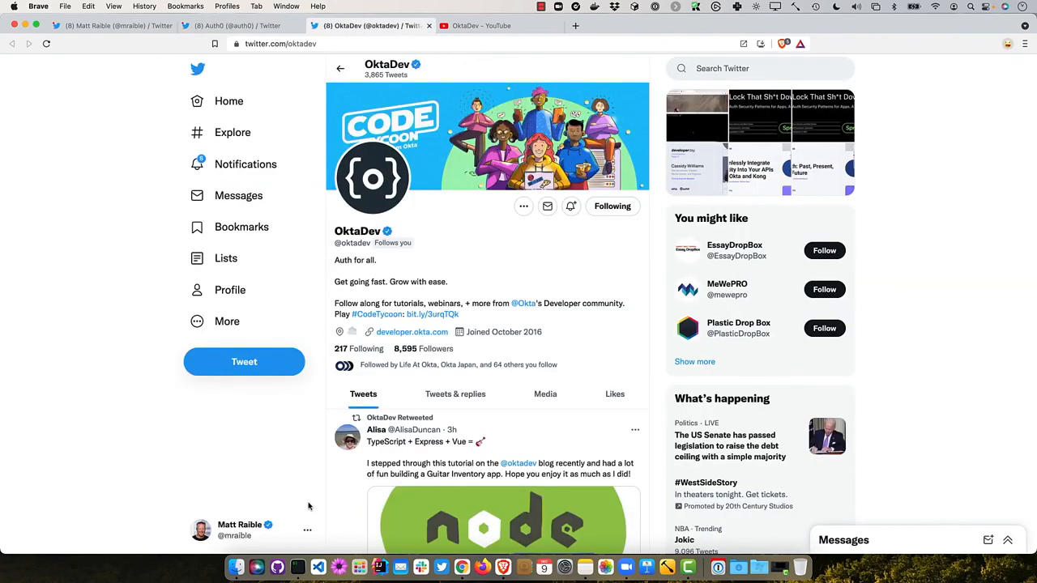
left_click(500, 26)
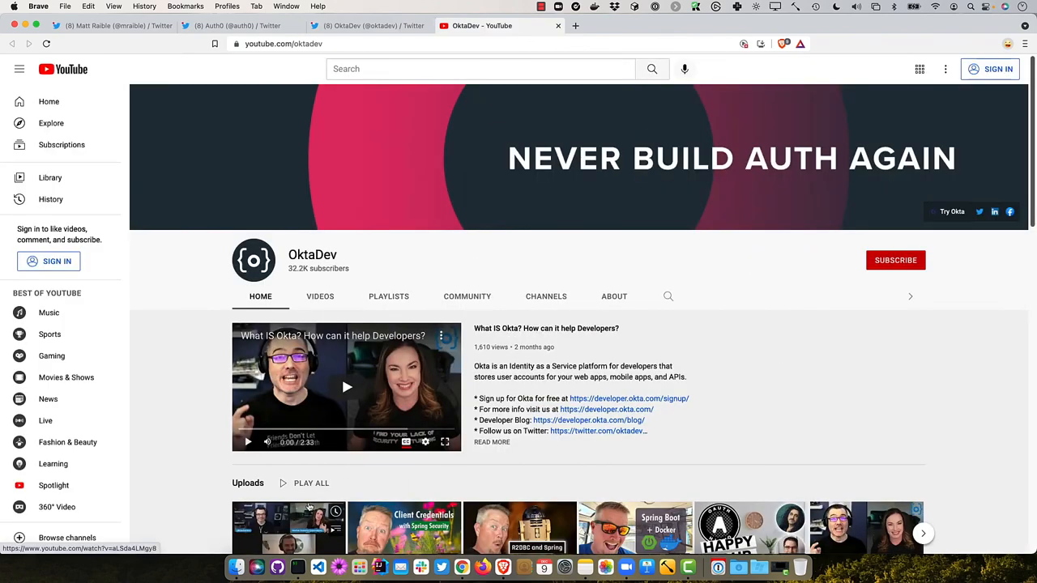